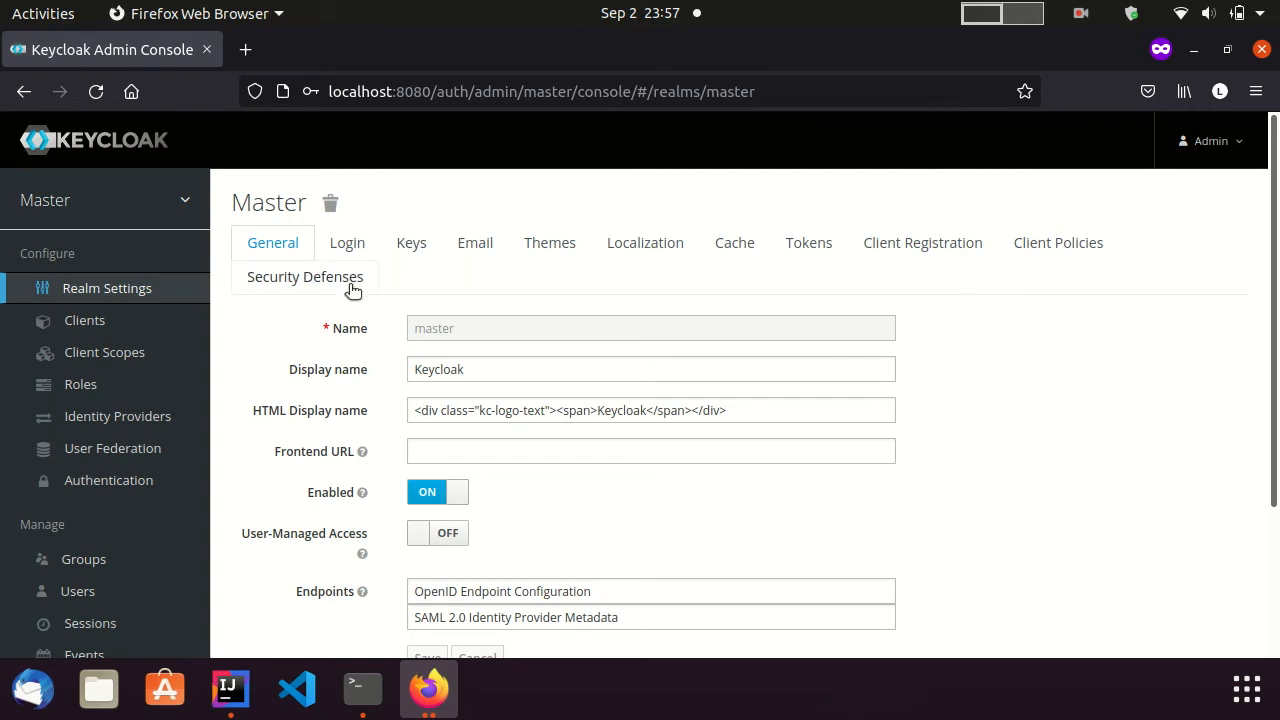
Create a new client with Client ID spring-security-client and save it
{"action": "left_click", "coordinate": [84, 320]}
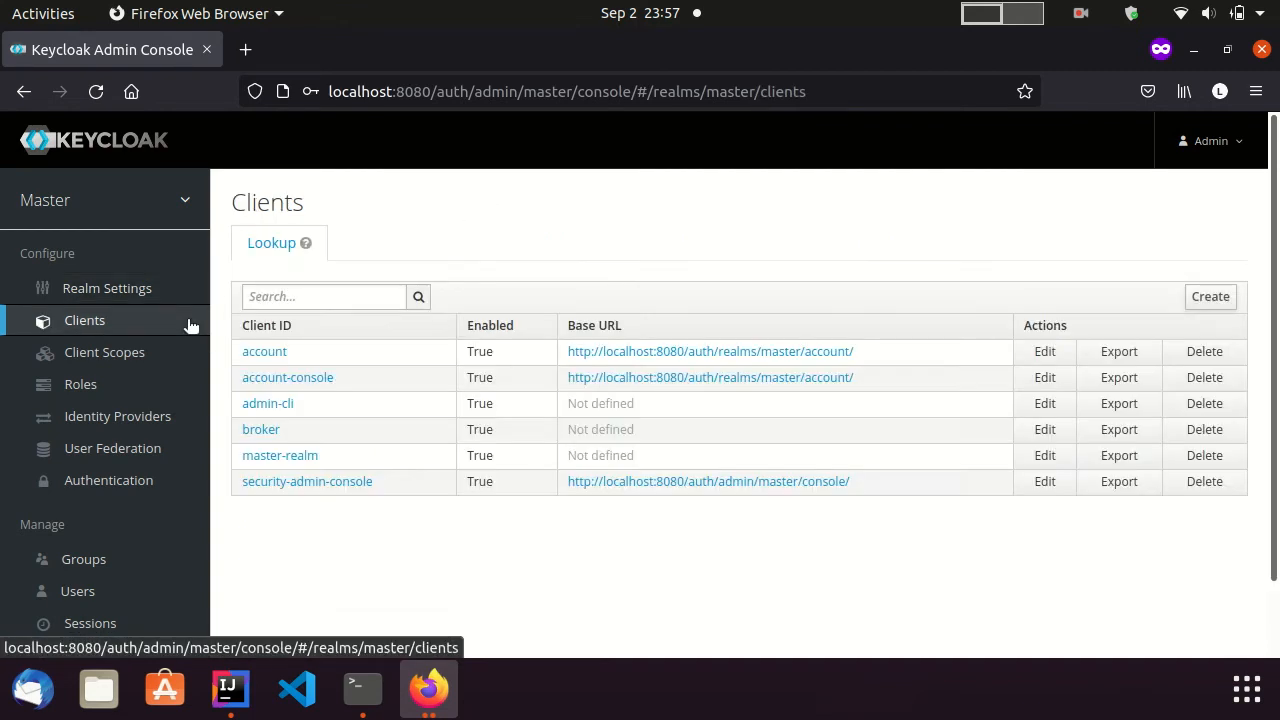
{"action": "mouse_move", "coordinate": [764, 218]}
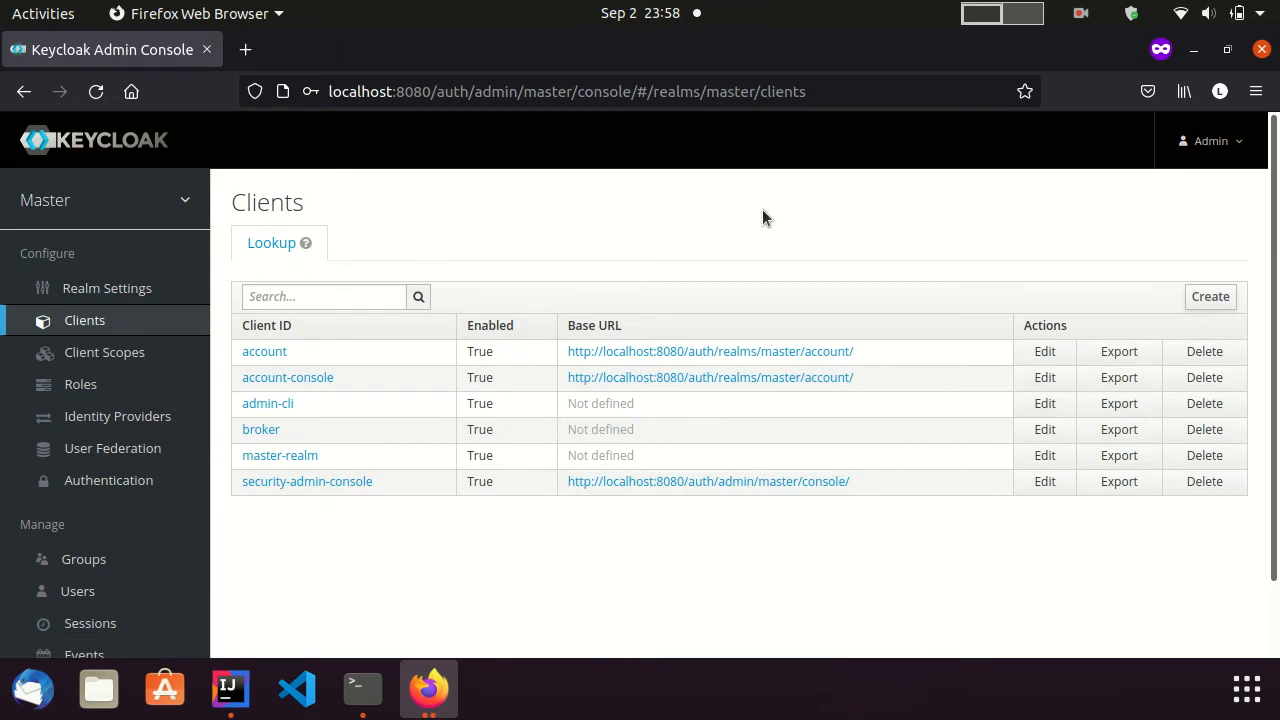
{"action": "left_click", "coordinate": [1210, 296]}
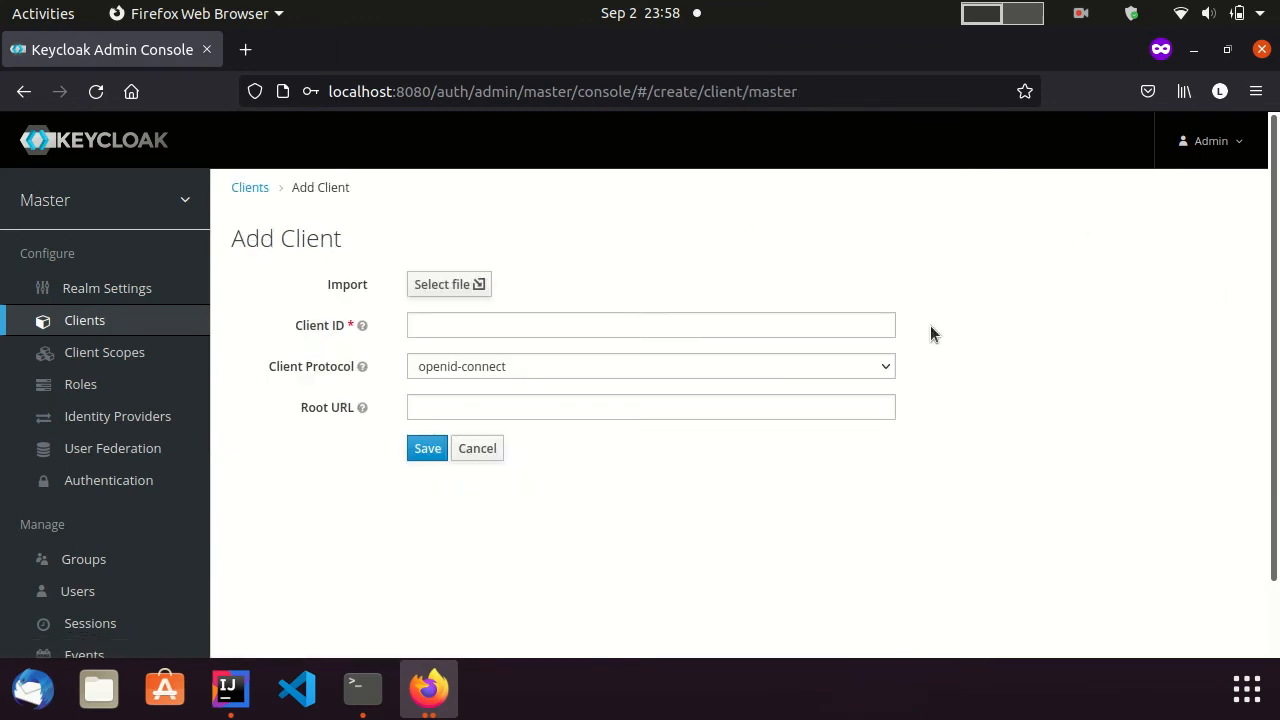
{"action": "type", "text": "spring"}
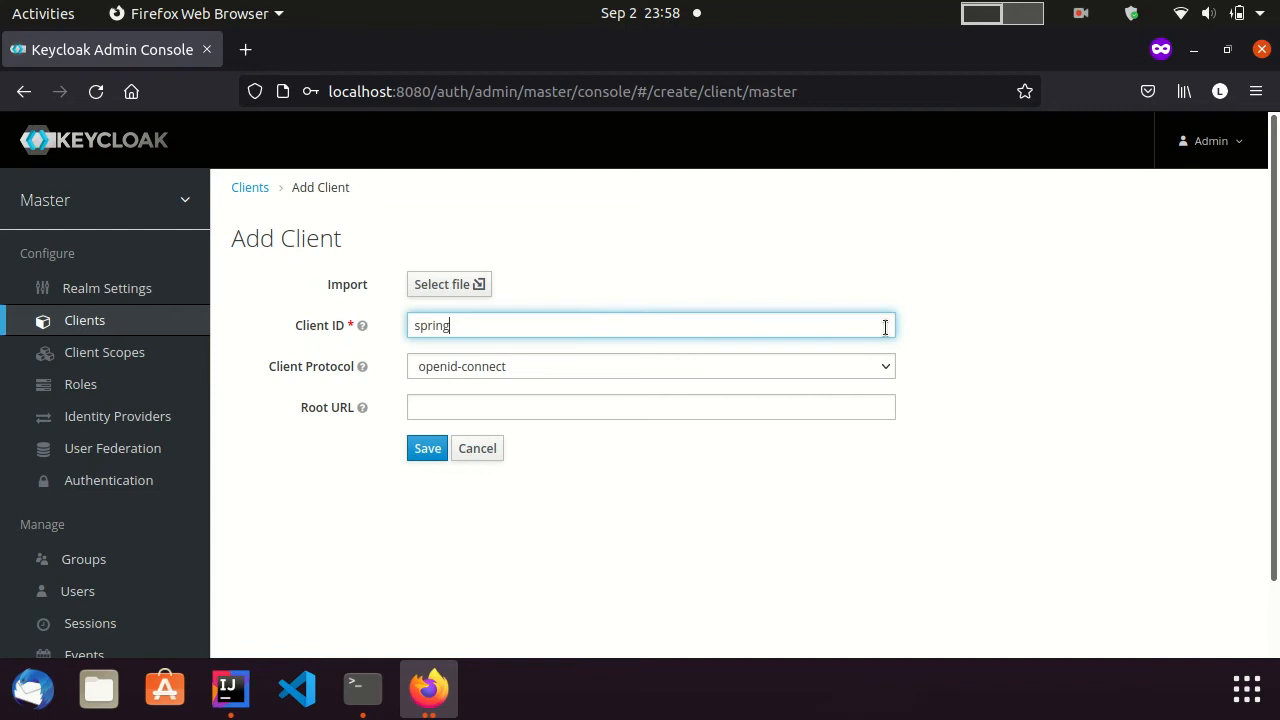
{"action": "type", "text": "-security-cli"}
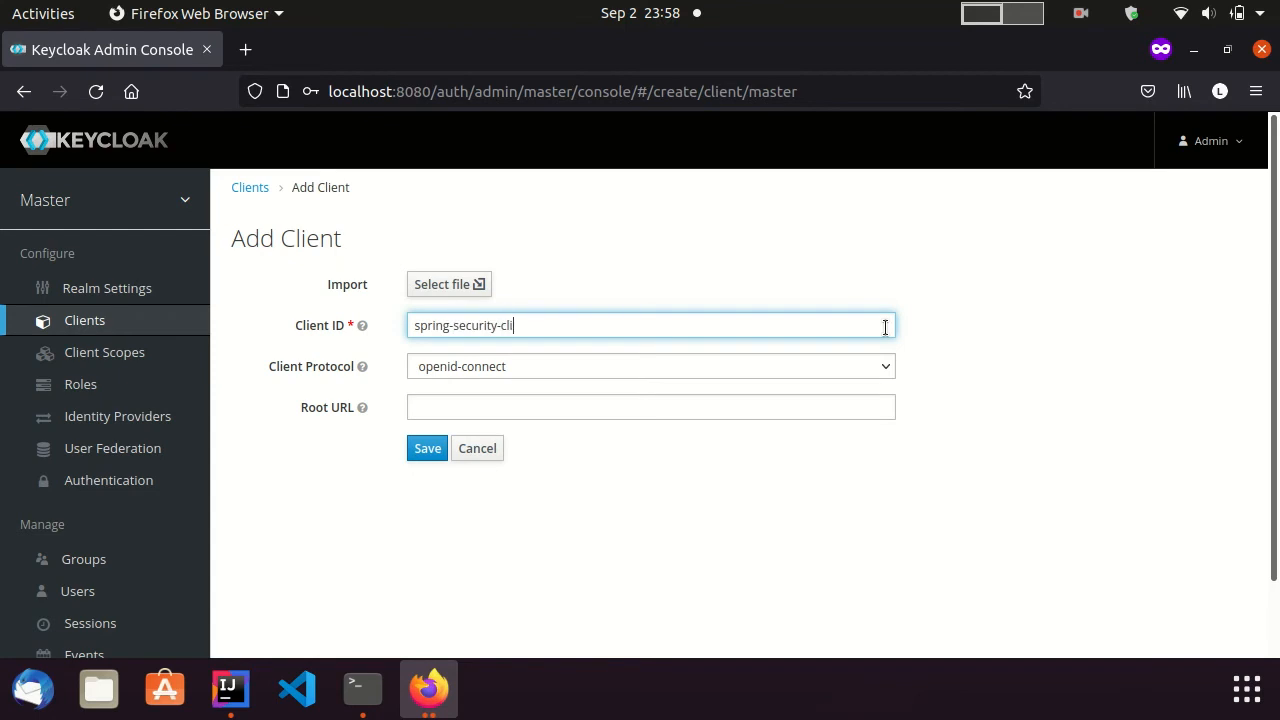
{"action": "type", "text": "ent"}
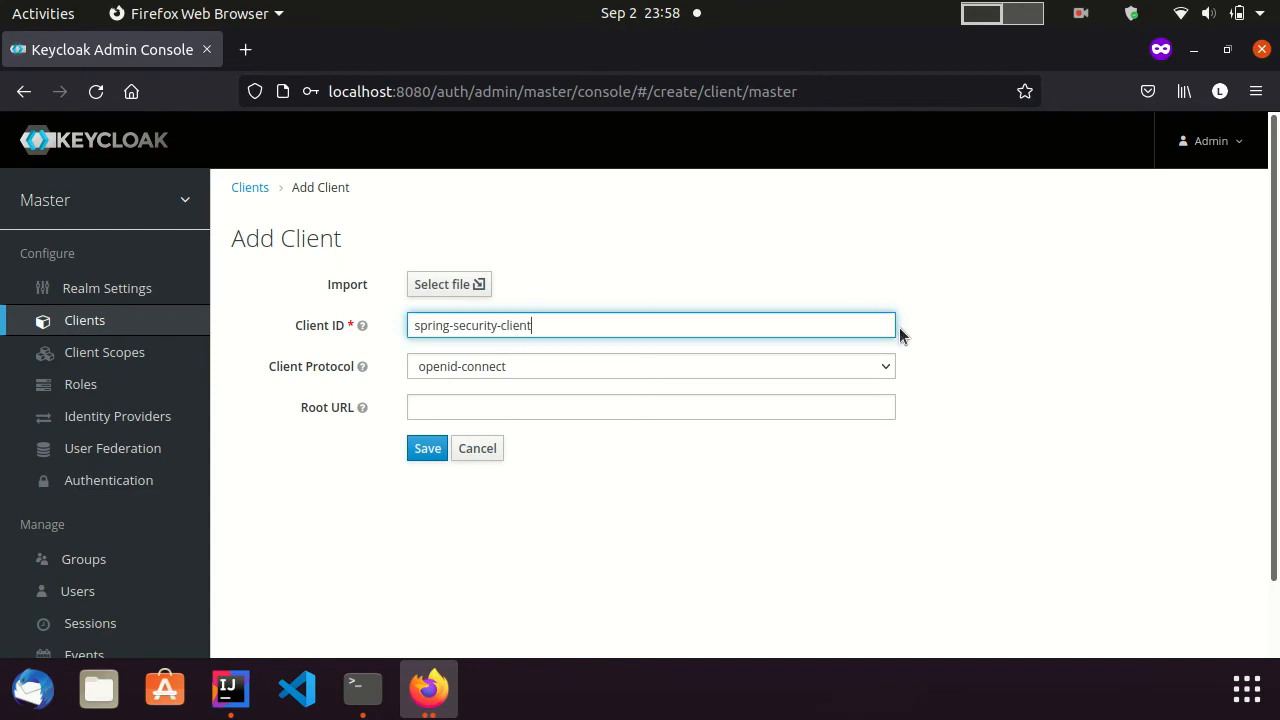
{"action": "mouse_move", "coordinate": [764, 512]}
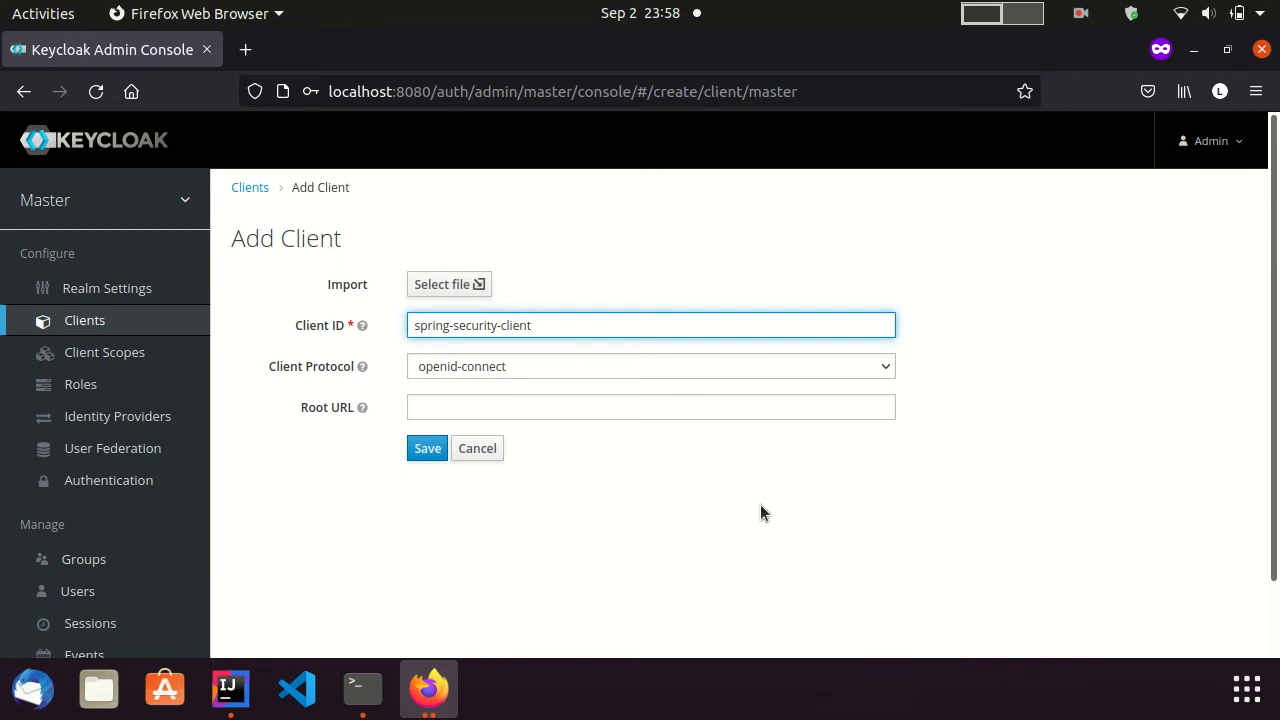
{"action": "left_click", "coordinate": [428, 448]}
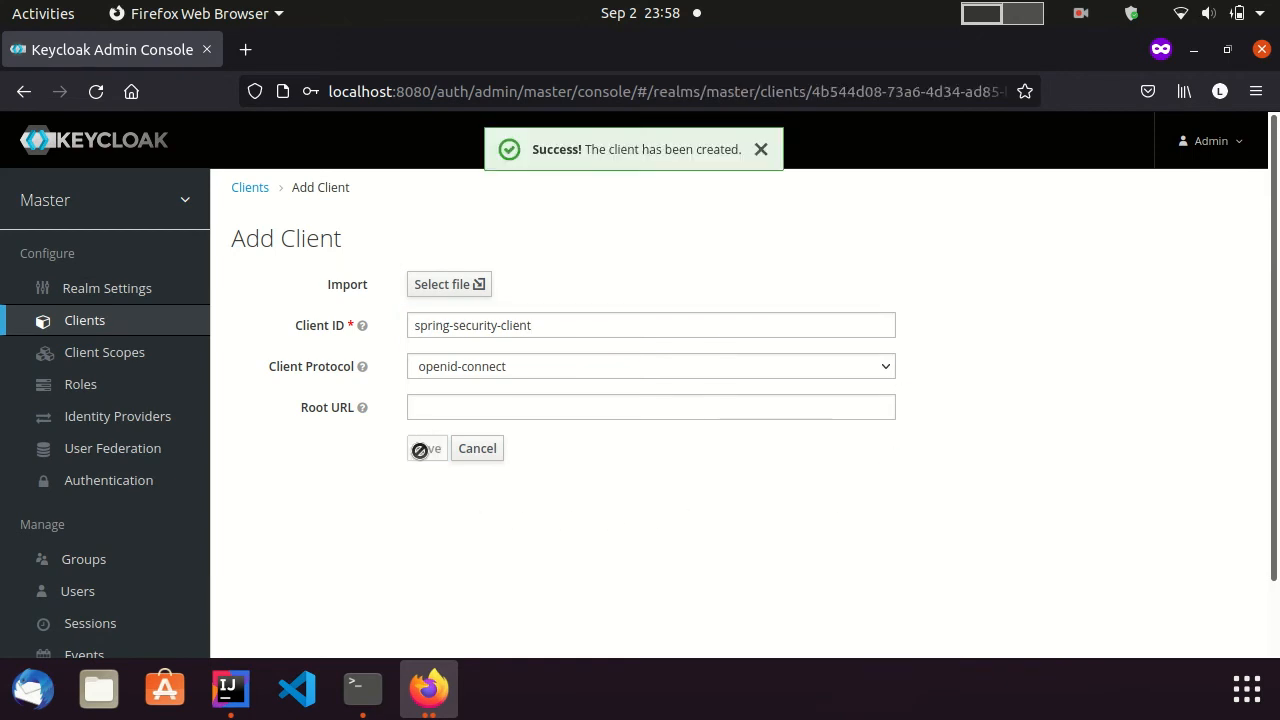
{"action": "left_click", "coordinate": [426, 448]}
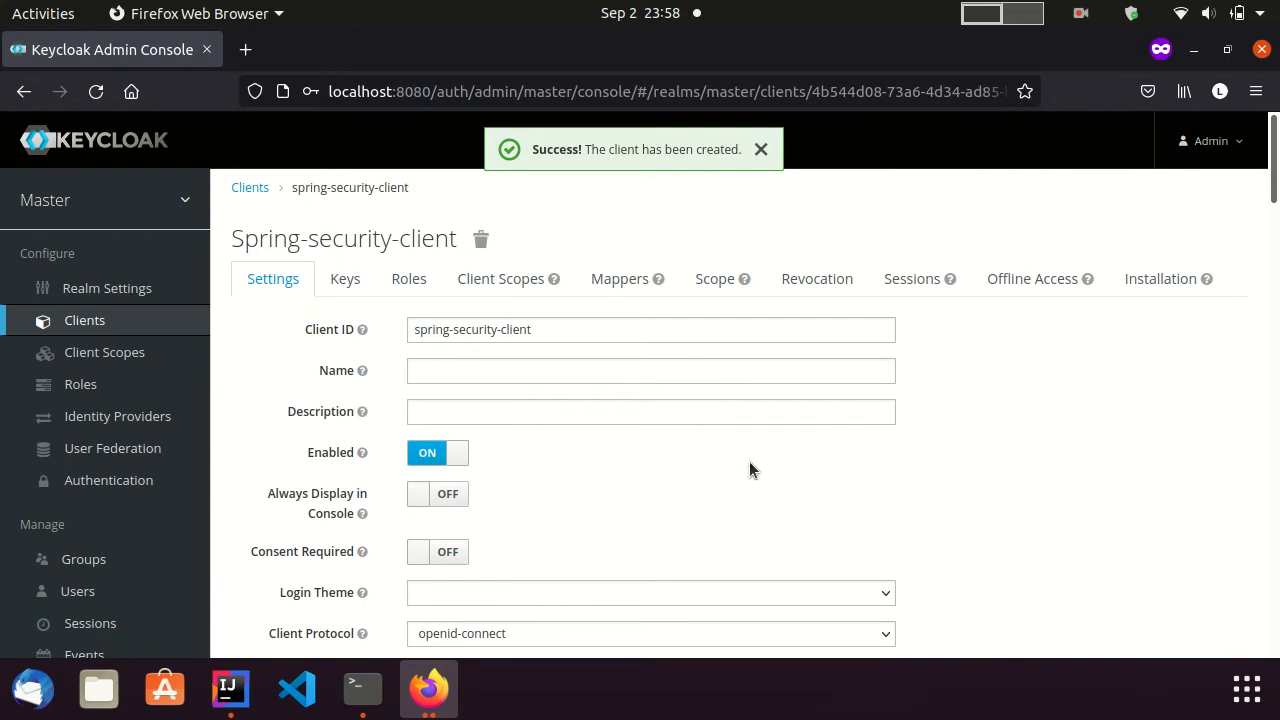
{"action": "scroll", "scroll_direction": "down", "scroll_amount": 3}
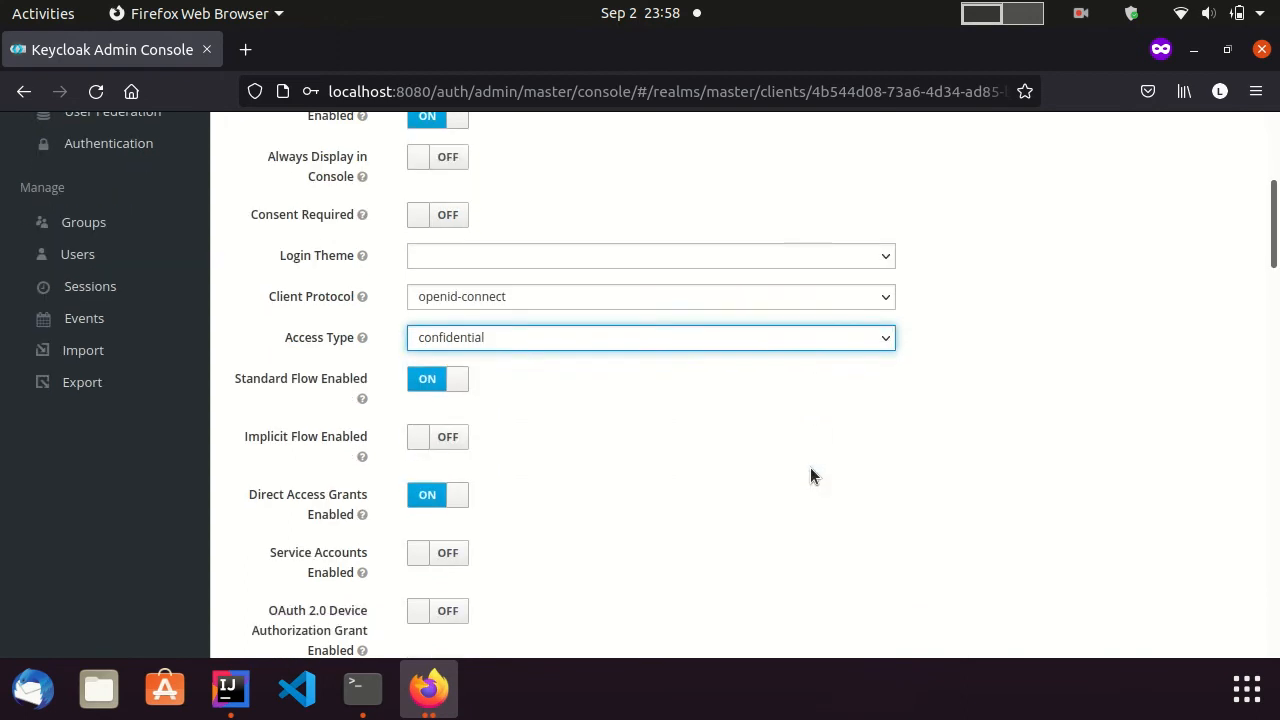
{"action": "scroll", "scroll_direction": "down", "scroll_amount": 3}
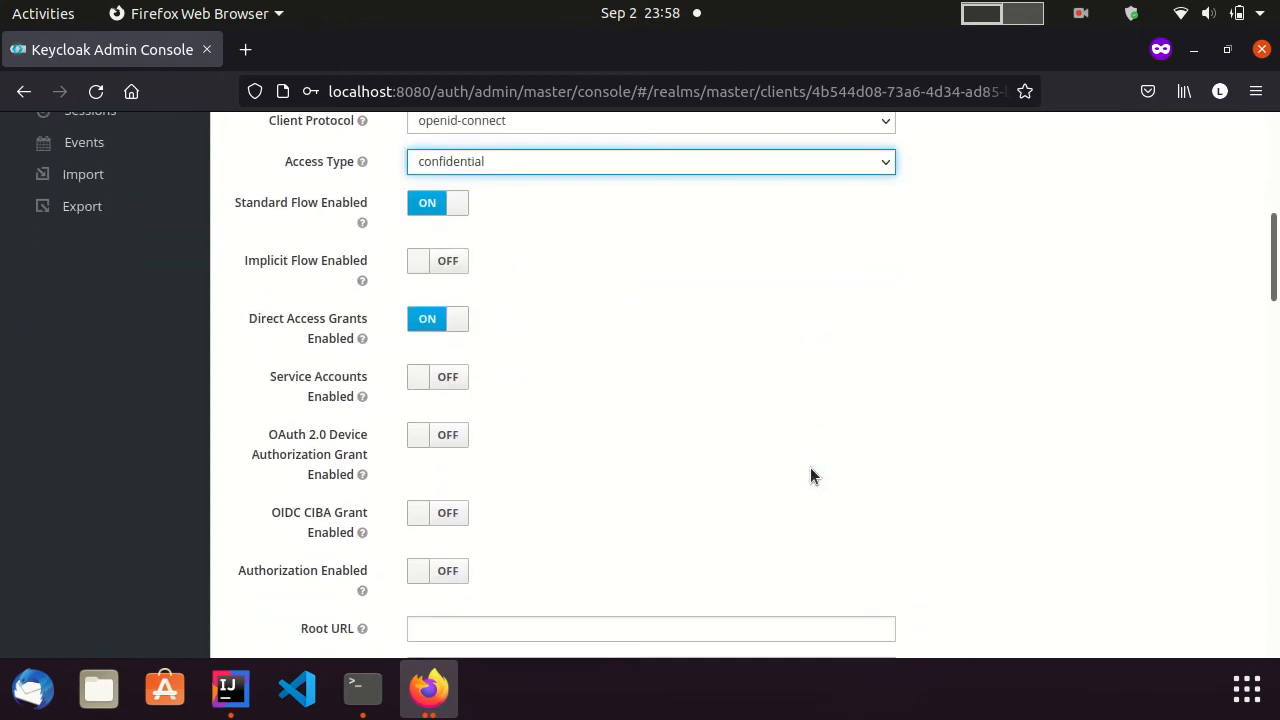
{"action": "scroll", "scroll_direction": "down", "scroll_amount": 3}
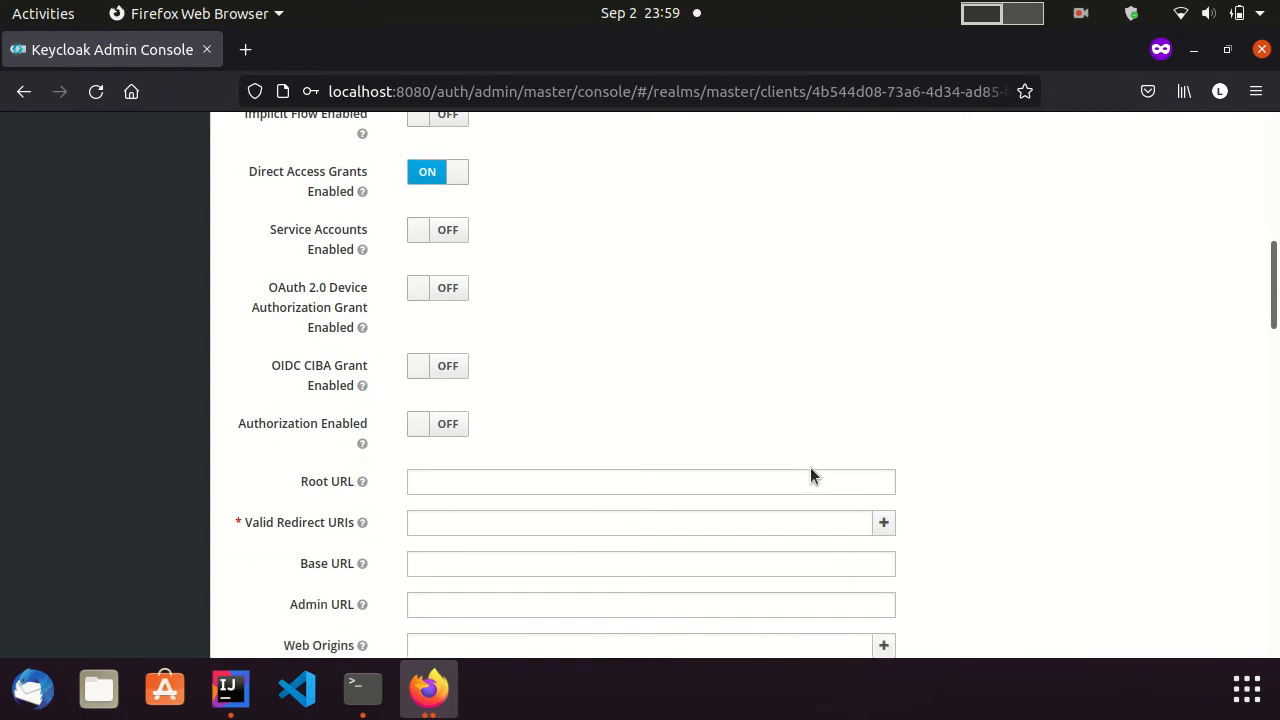
{"action": "type", "text": "http://"}
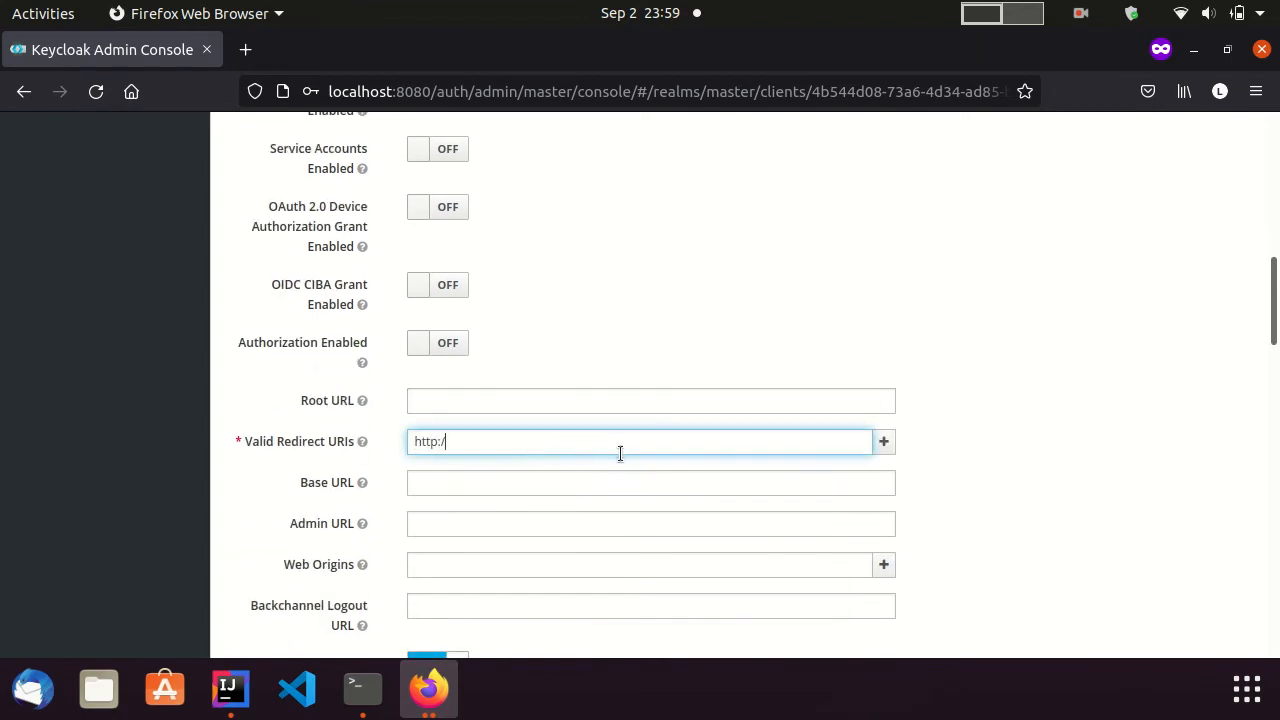
{"action": "type", "text": "localhost"}
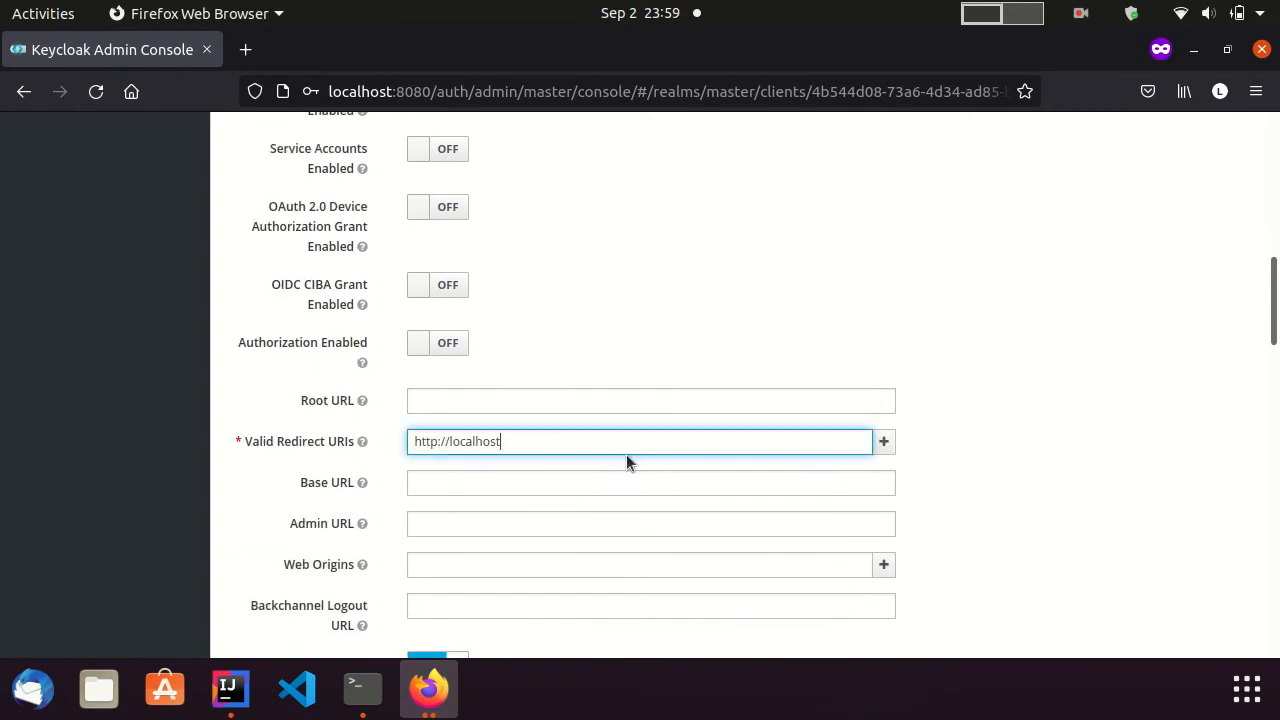
{"action": "type", "text": ":9090/*"}
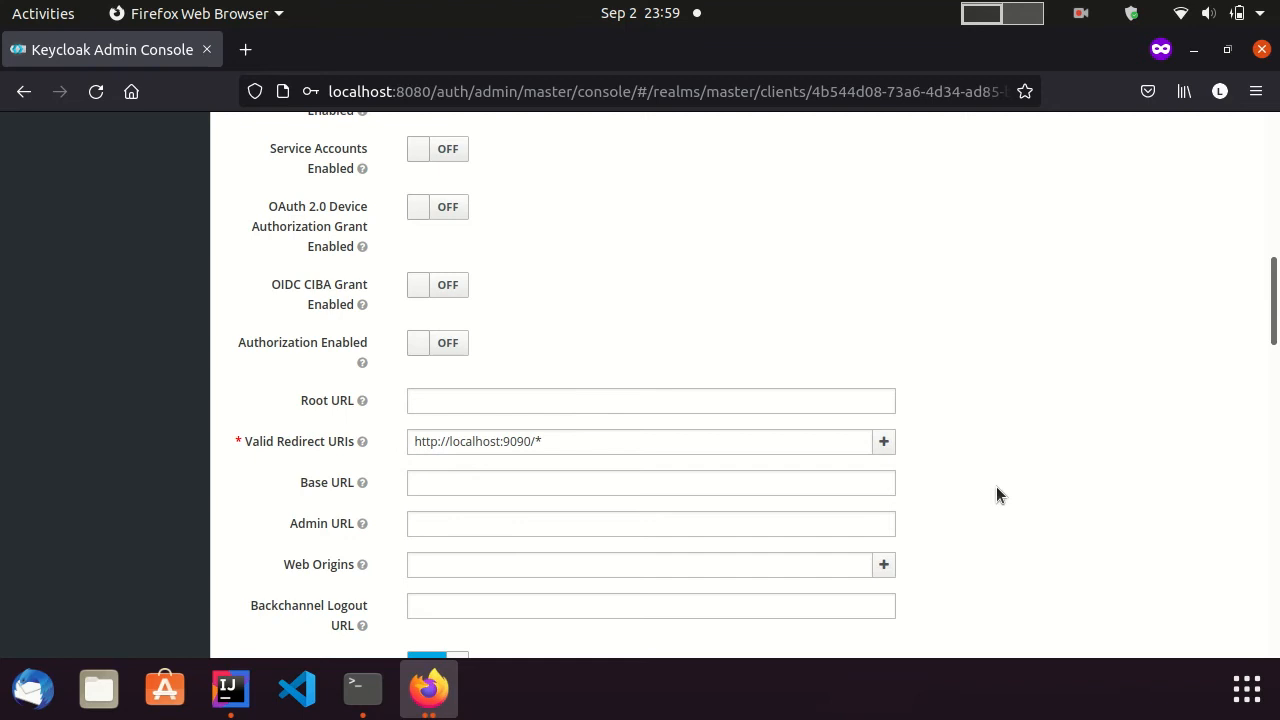
Save the client's updated settings and return to the top of the form
{"action": "scroll", "scroll_direction": "down", "scroll_amount": 3}
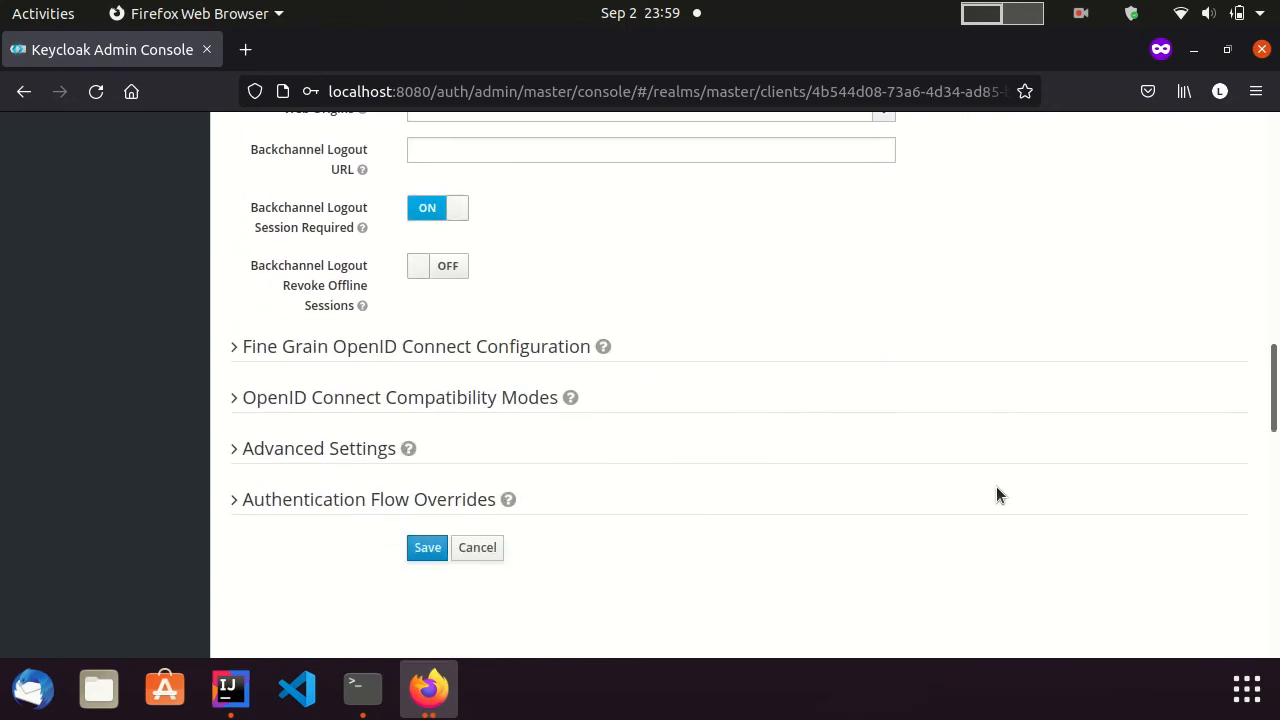
{"action": "mouse_move", "coordinate": [688, 584]}
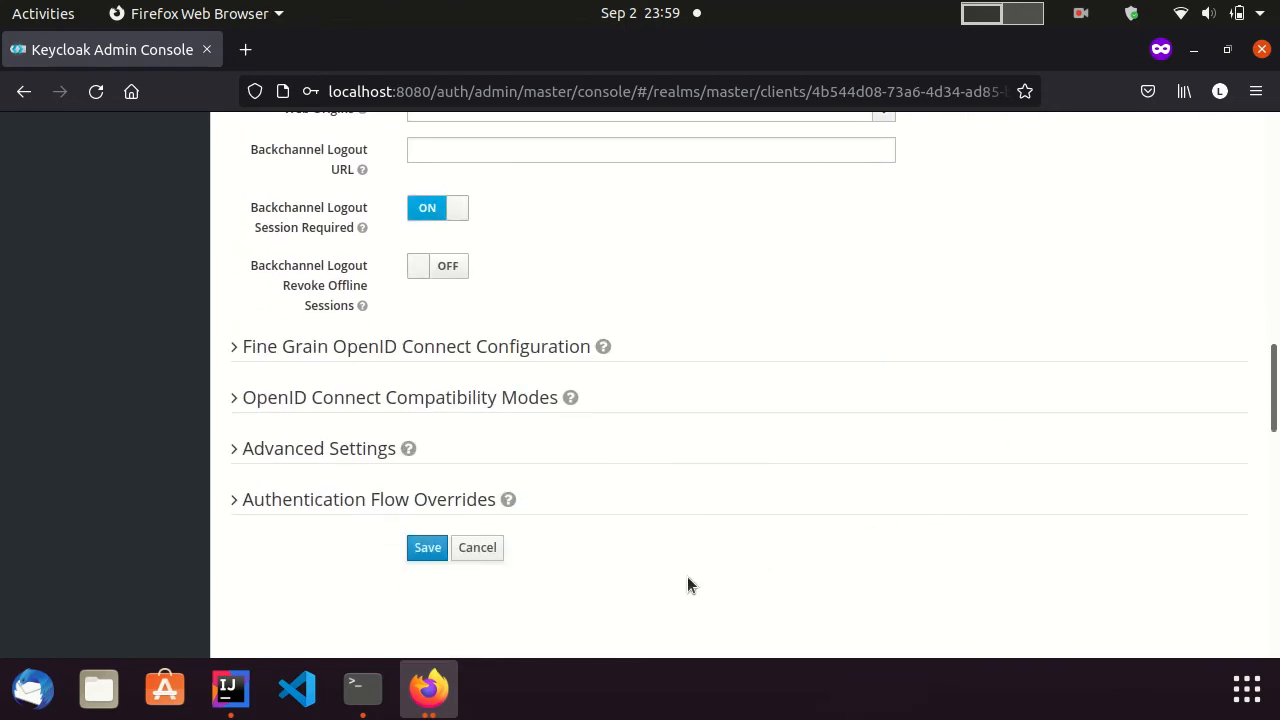
{"action": "left_click", "coordinate": [428, 548]}
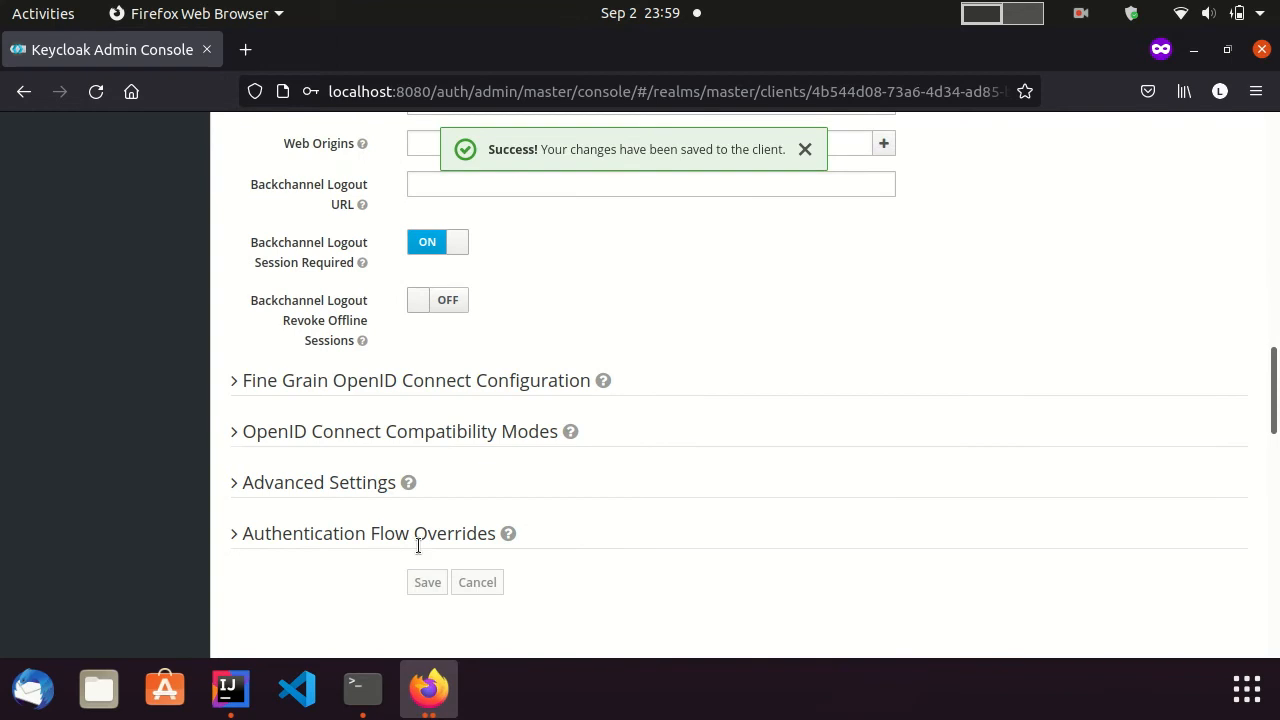
{"action": "scroll", "scroll_direction": "up", "scroll_amount": 3}
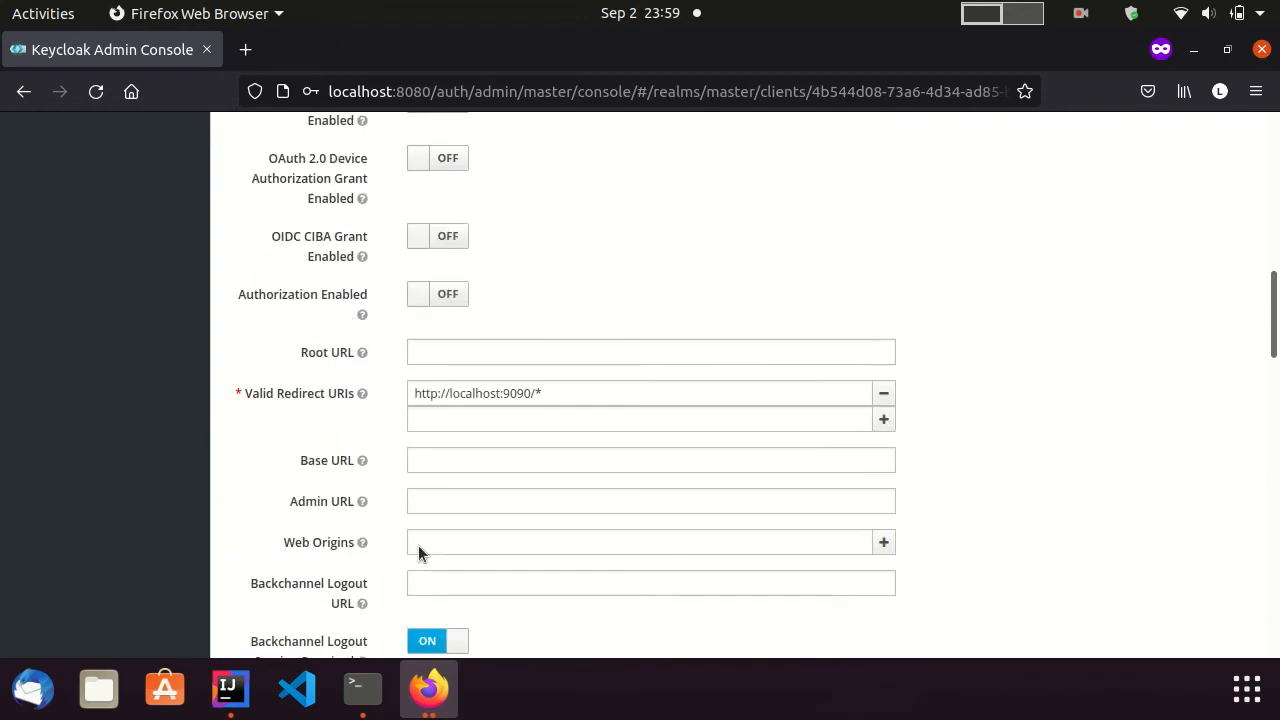
{"action": "scroll", "scroll_direction": "up", "scroll_amount": 3}
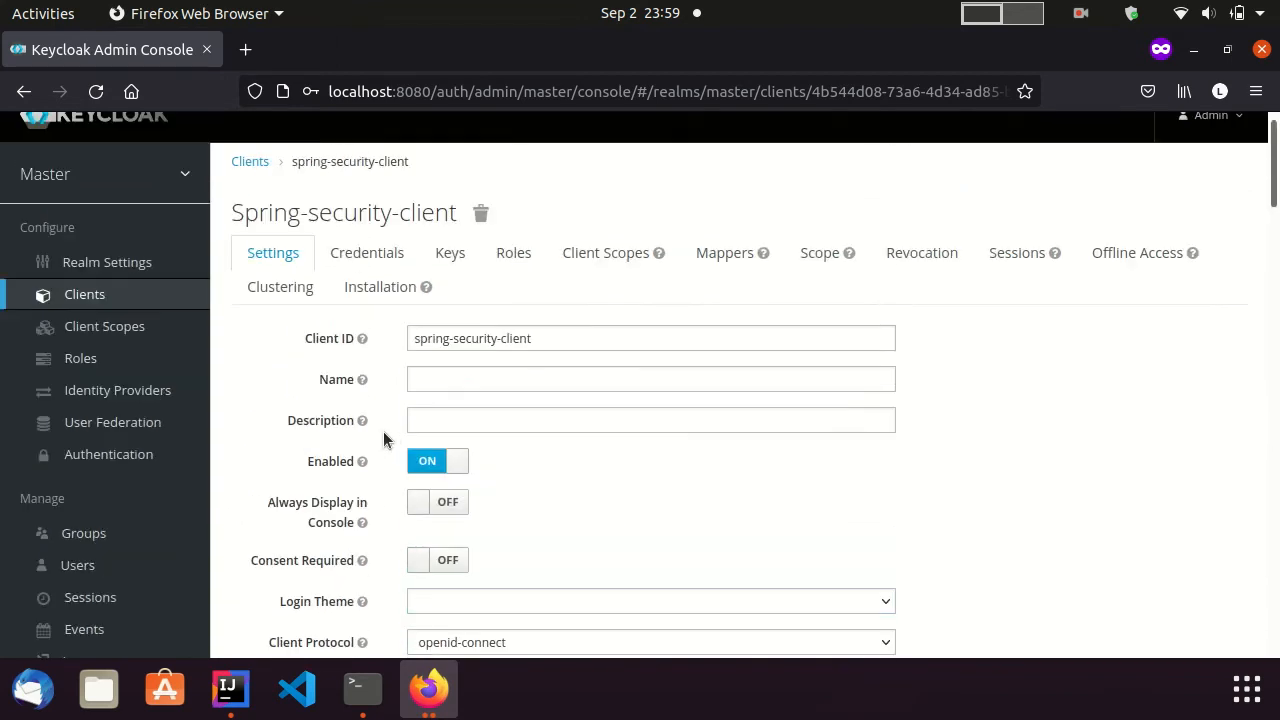
View the client's Credentials and select the generated client secret for copying
{"action": "left_click", "coordinate": [368, 252]}
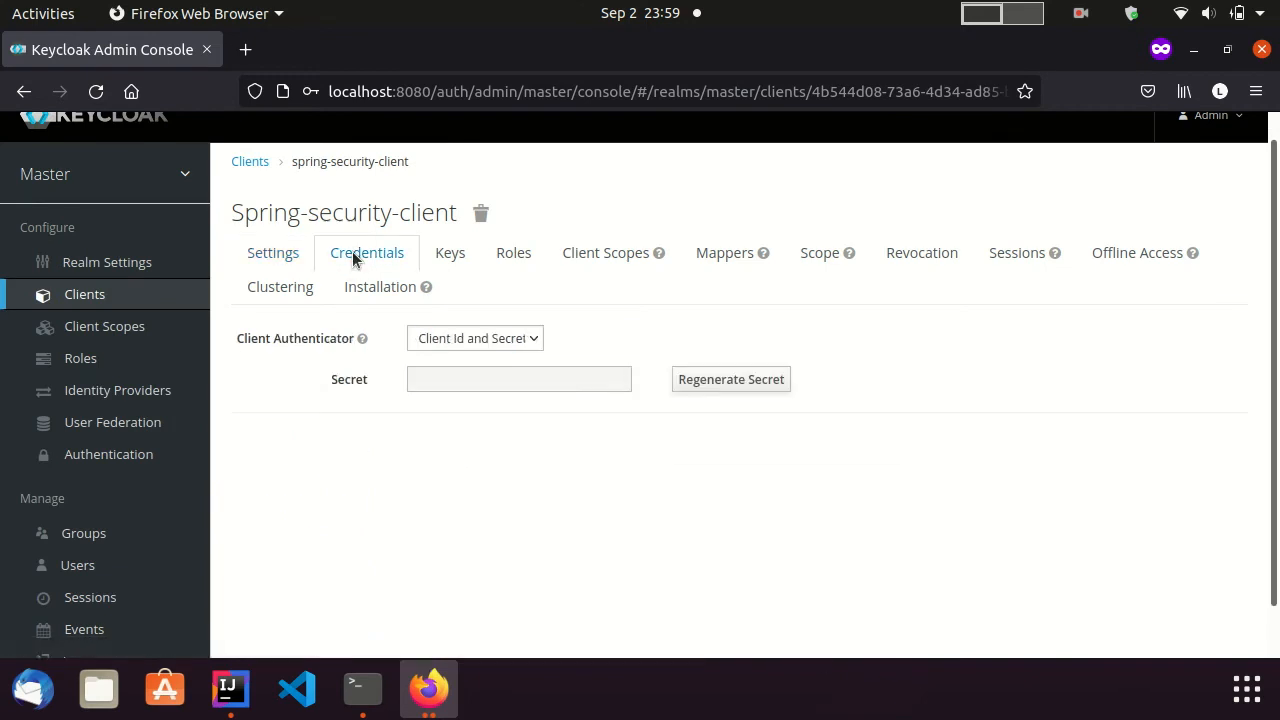
{"action": "left_click", "coordinate": [732, 380]}
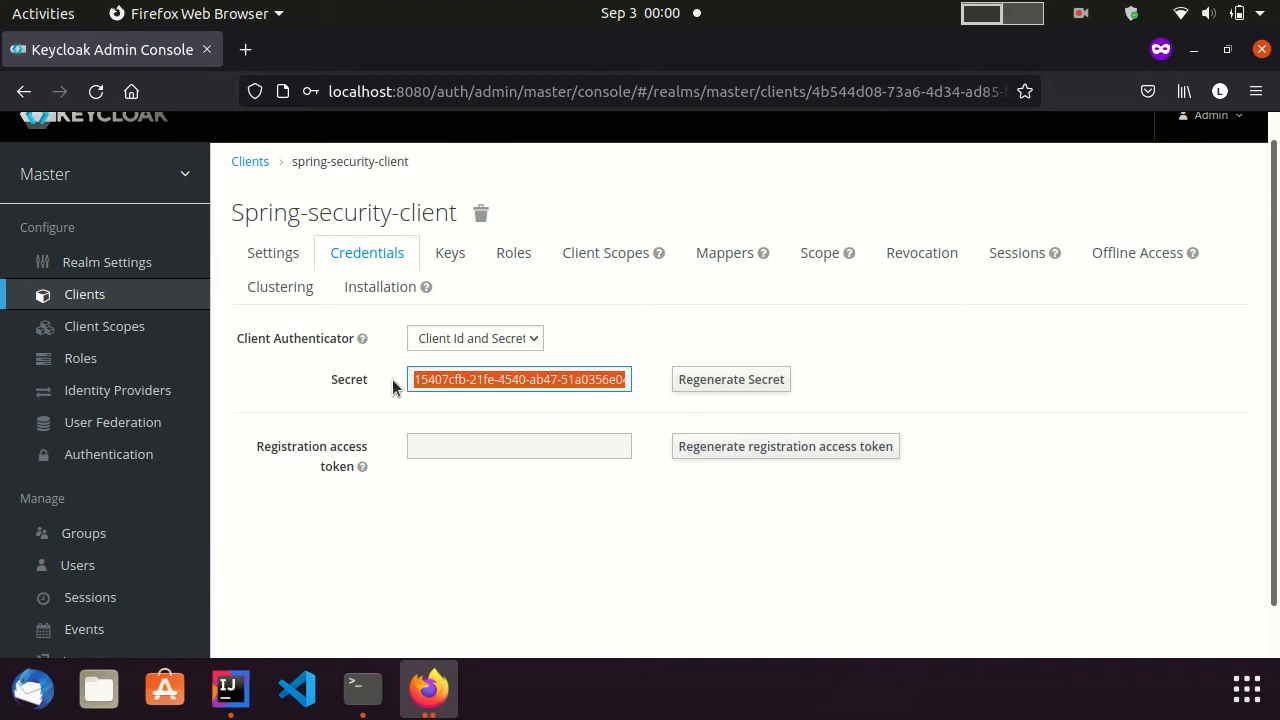
{"action": "mouse_move", "coordinate": [302, 348]}
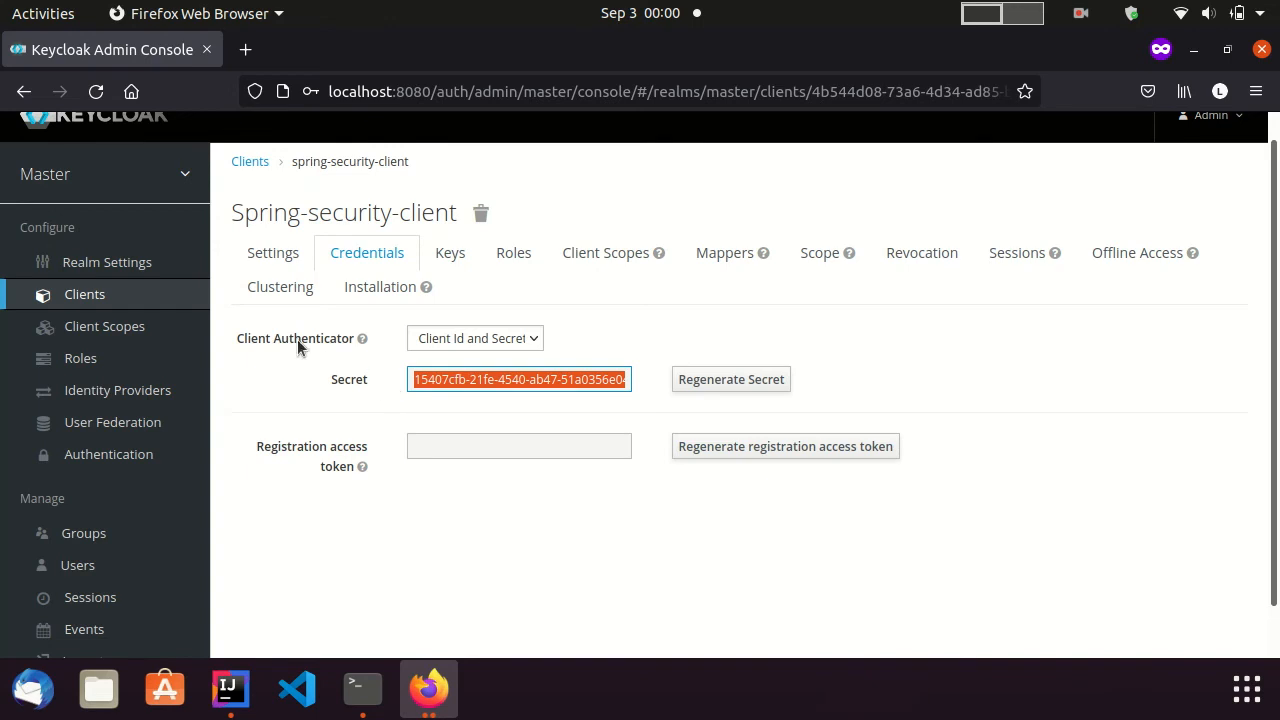
Open the master realm's General settings and its OpenID Endpoint Configuration JSON
{"action": "left_click", "coordinate": [108, 260]}
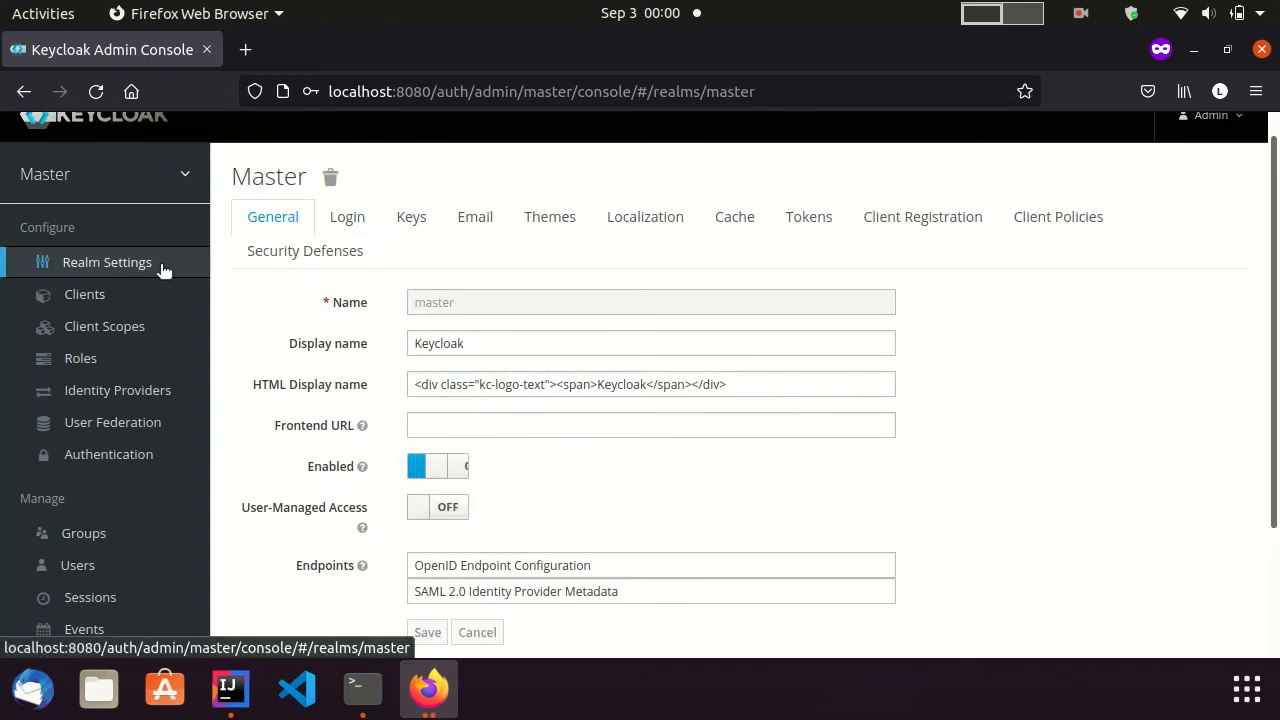
{"action": "left_click", "coordinate": [436, 466]}
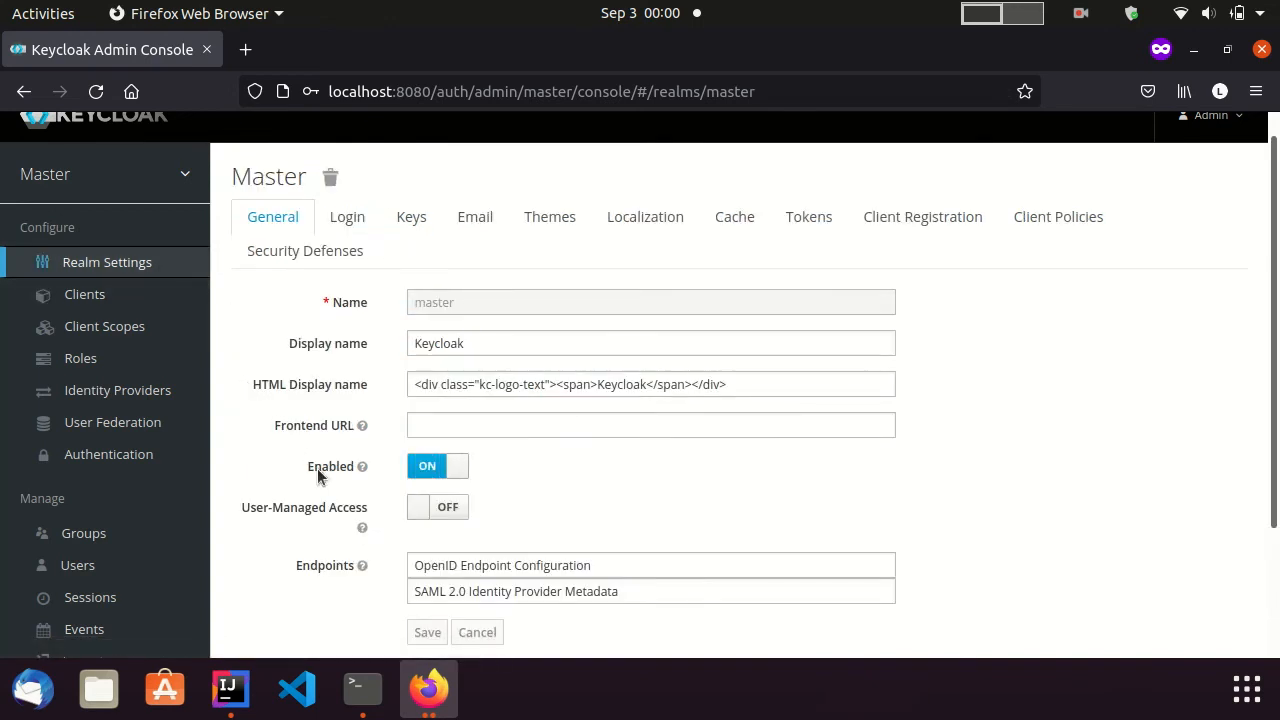
{"action": "mouse_move", "coordinate": [424, 564]}
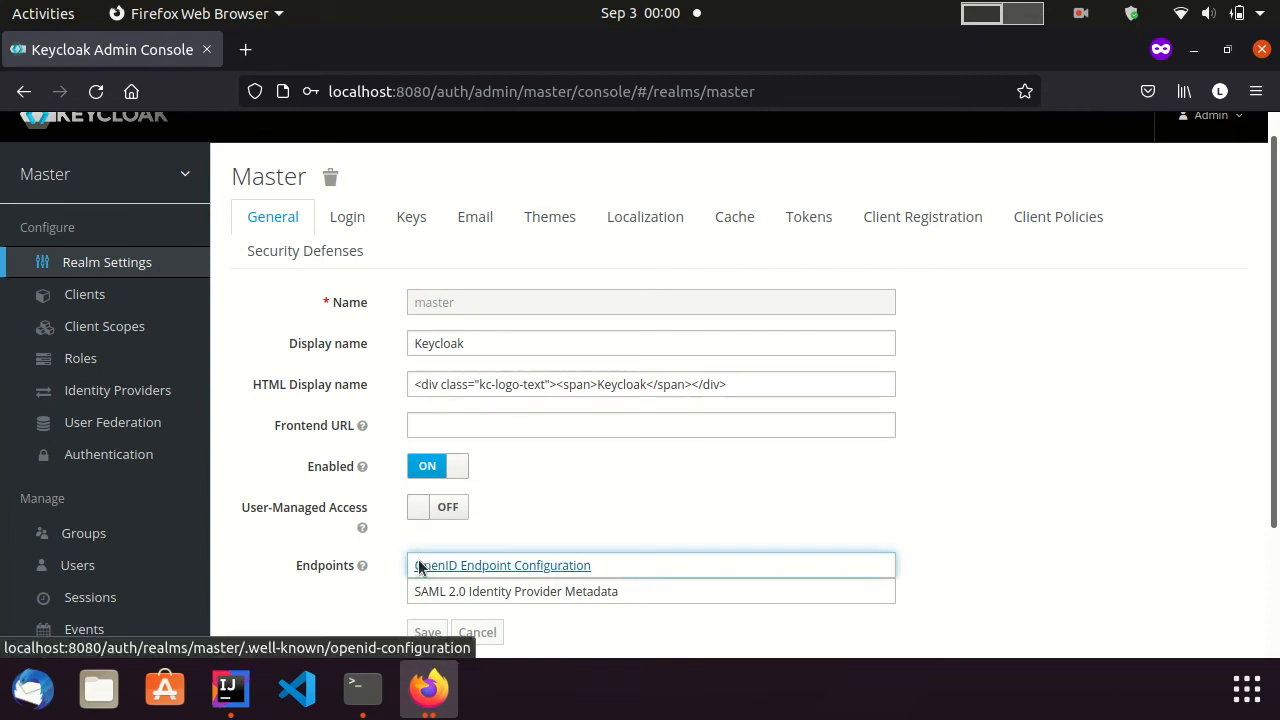
{"action": "left_click", "coordinate": [500, 564]}
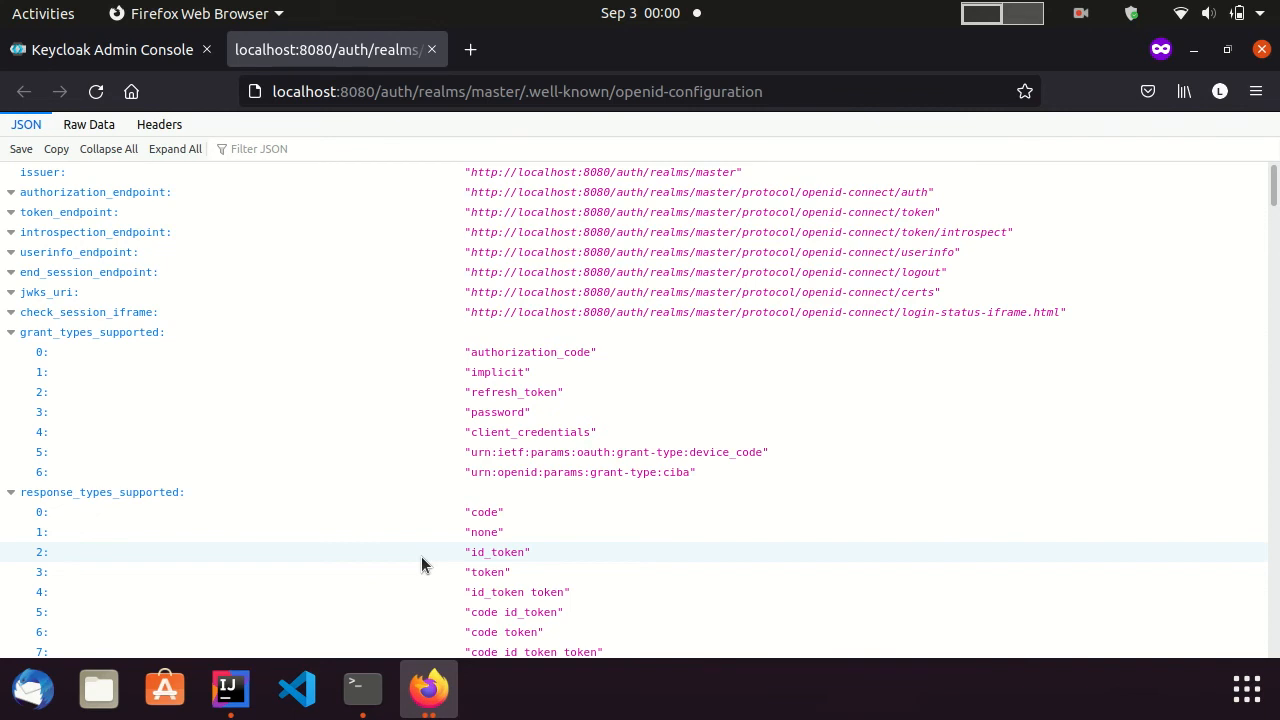
{"action": "left_click", "coordinate": [230, 688]}
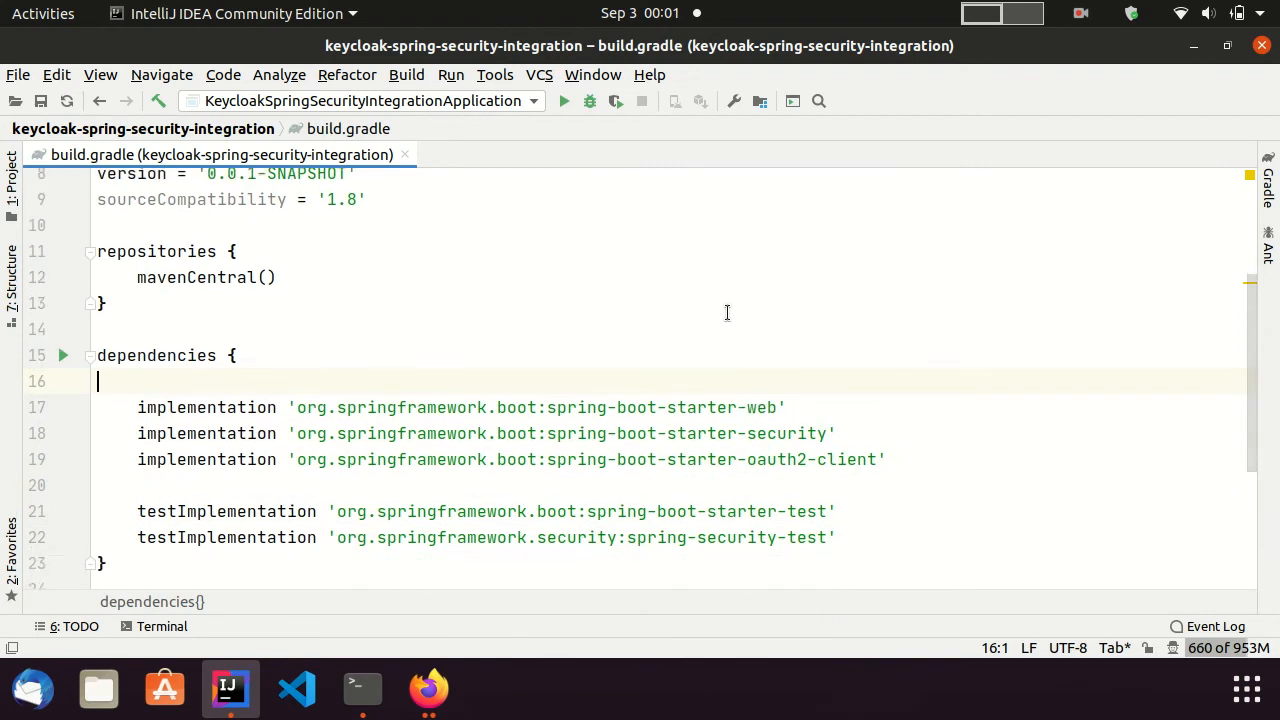
Point out the spring-boot-starter-security and oauth2-client dependencies in build.gradle
{"action": "scroll", "scroll_direction": "down", "scroll_amount": 3}
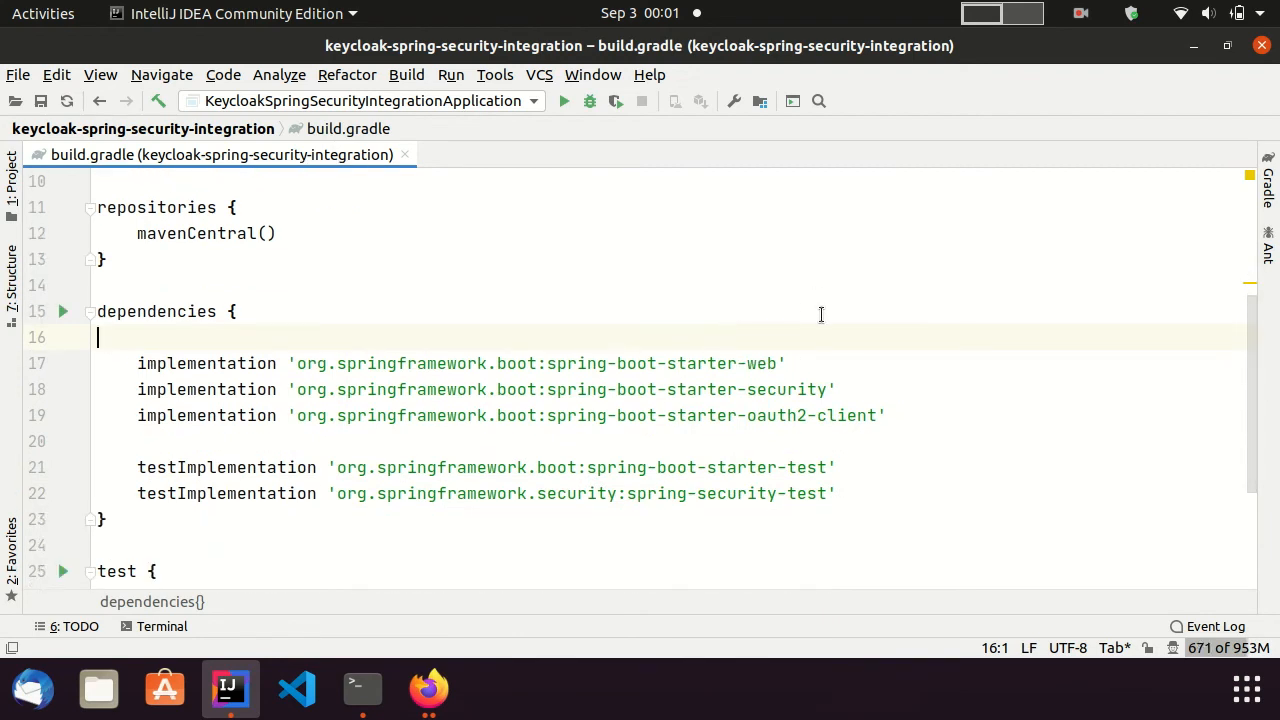
{"action": "mouse_move", "coordinate": [830, 324]}
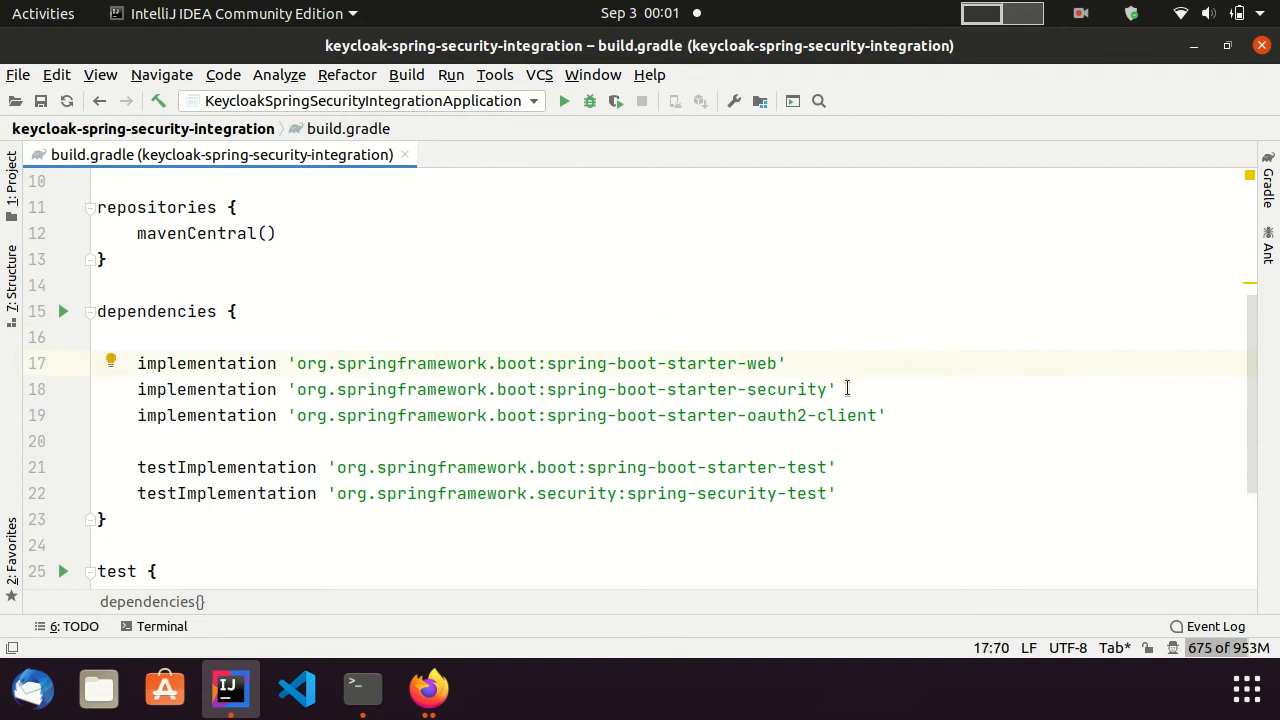
{"action": "left_click", "coordinate": [888, 414]}
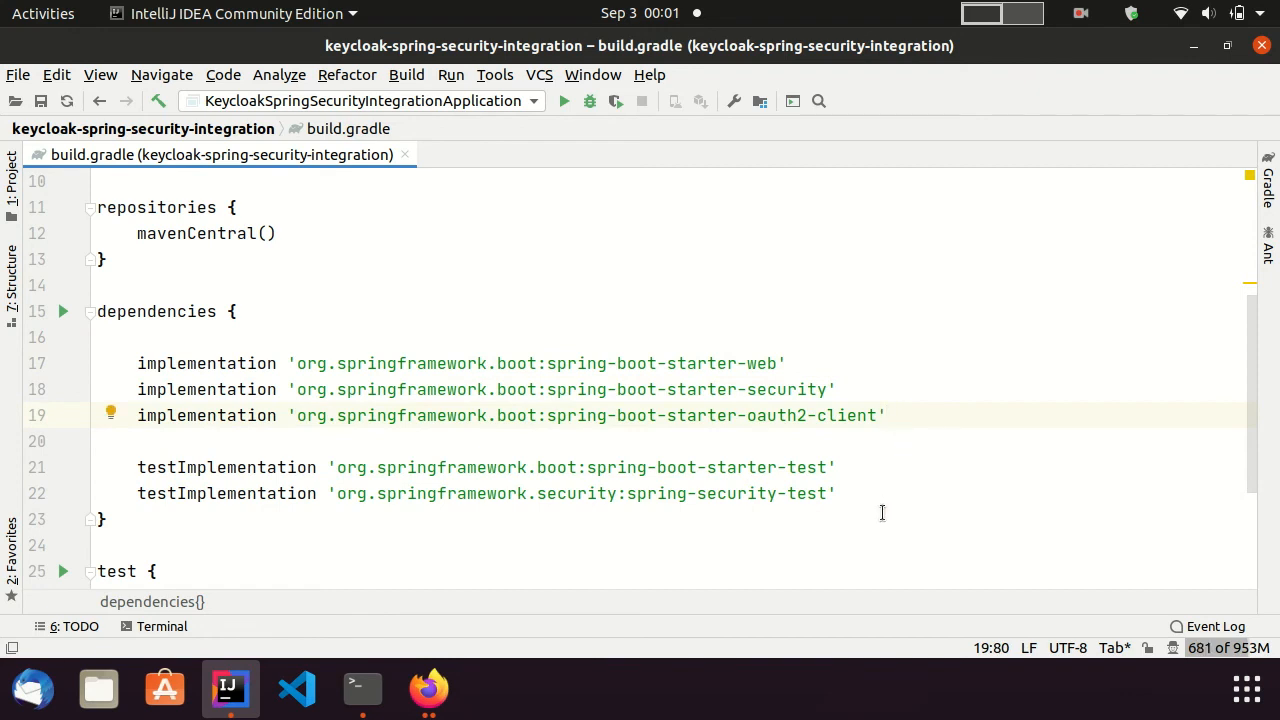
{"action": "left_click", "coordinate": [884, 414]}
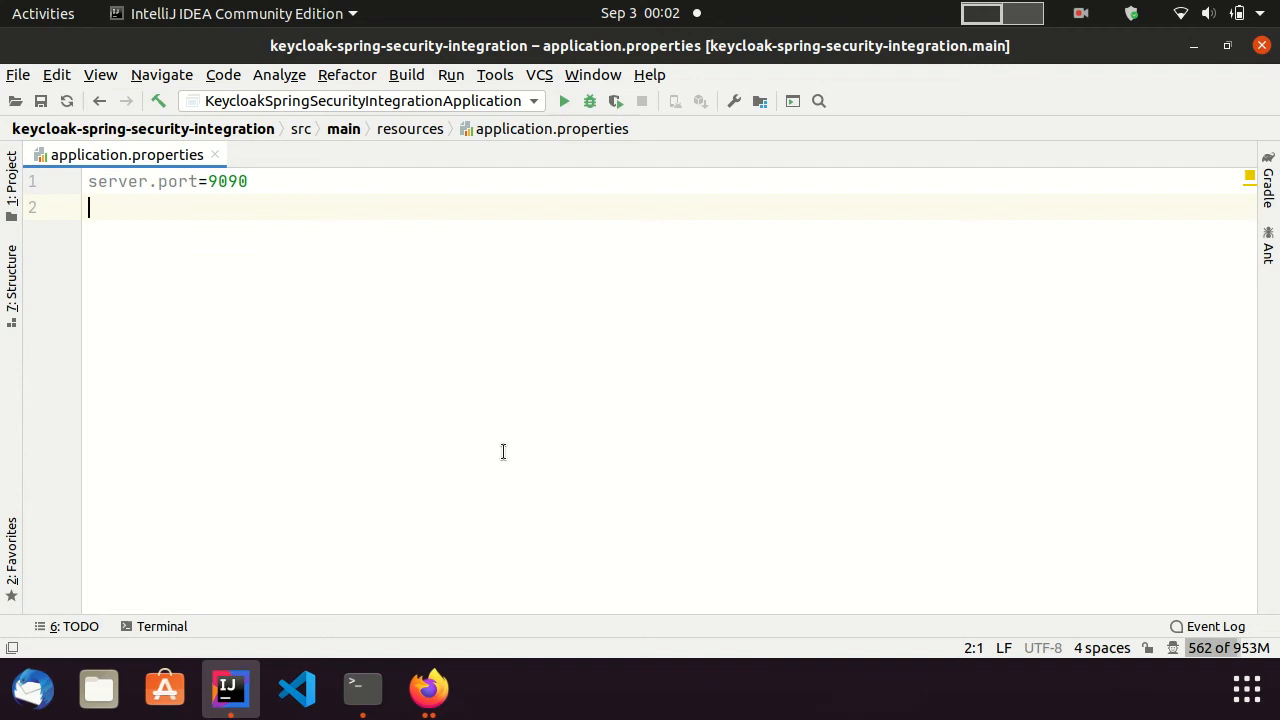
Show SimpleController.java, close build.gradle, and scroll to the /private endpoint with its breakpoint
{"action": "left_click", "coordinate": [516, 154]}
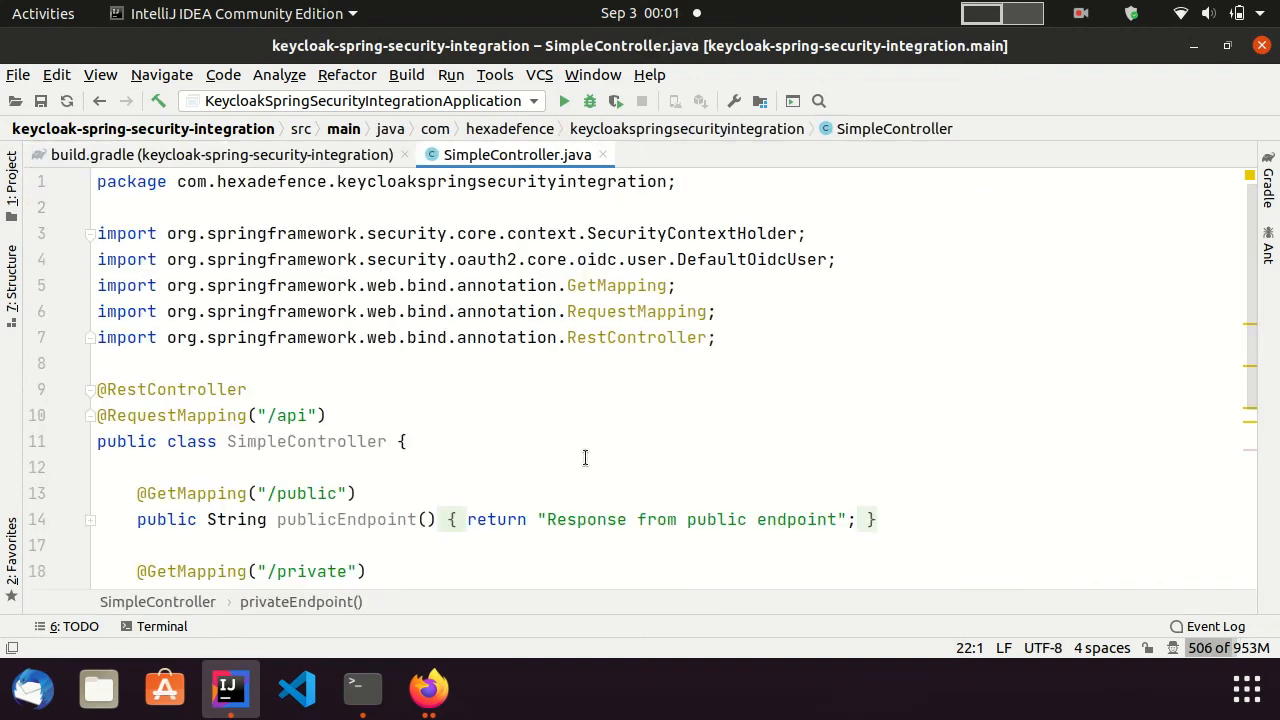
{"action": "mouse_move", "coordinate": [404, 156]}
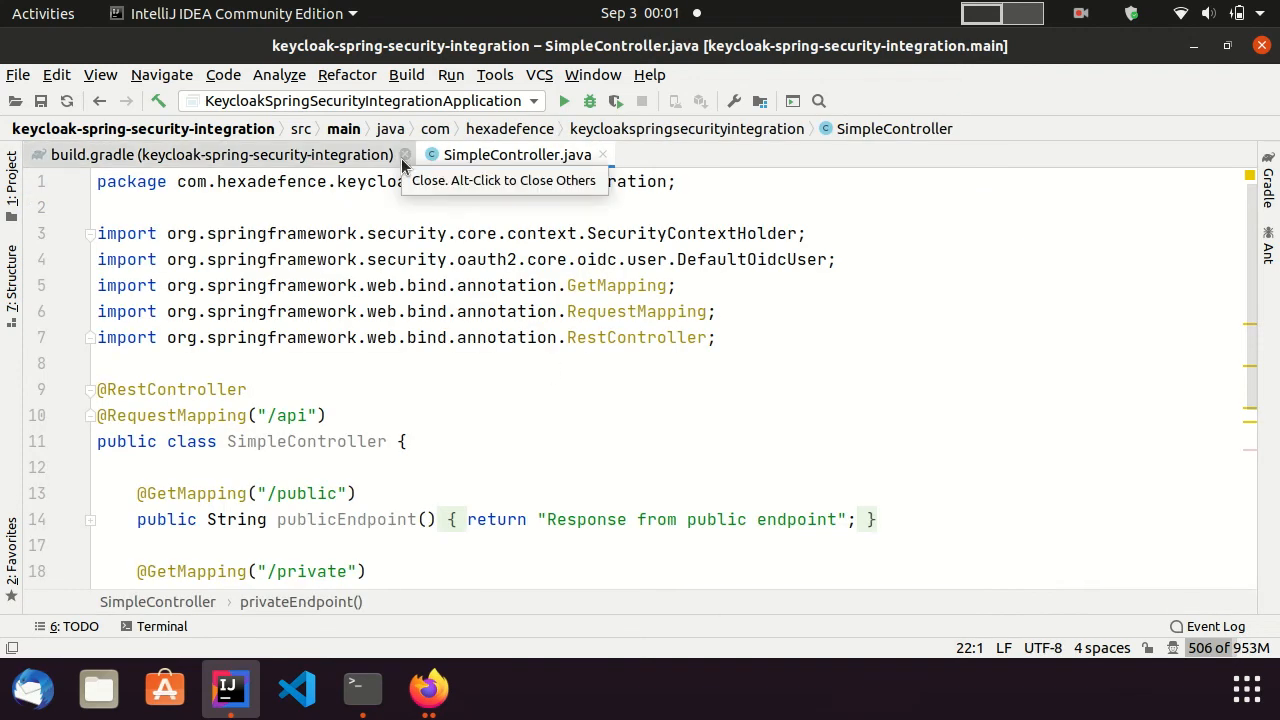
{"action": "left_click", "coordinate": [404, 154]}
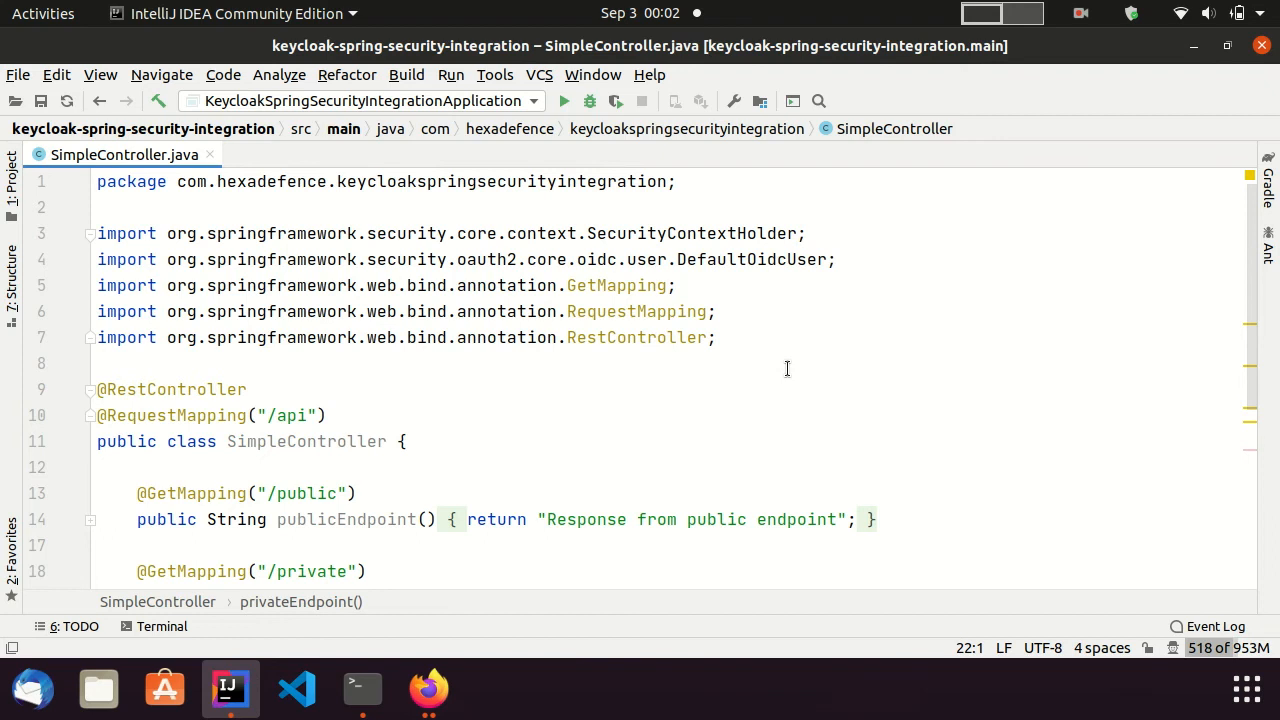
{"action": "scroll", "scroll_direction": "down", "scroll_amount": 3}
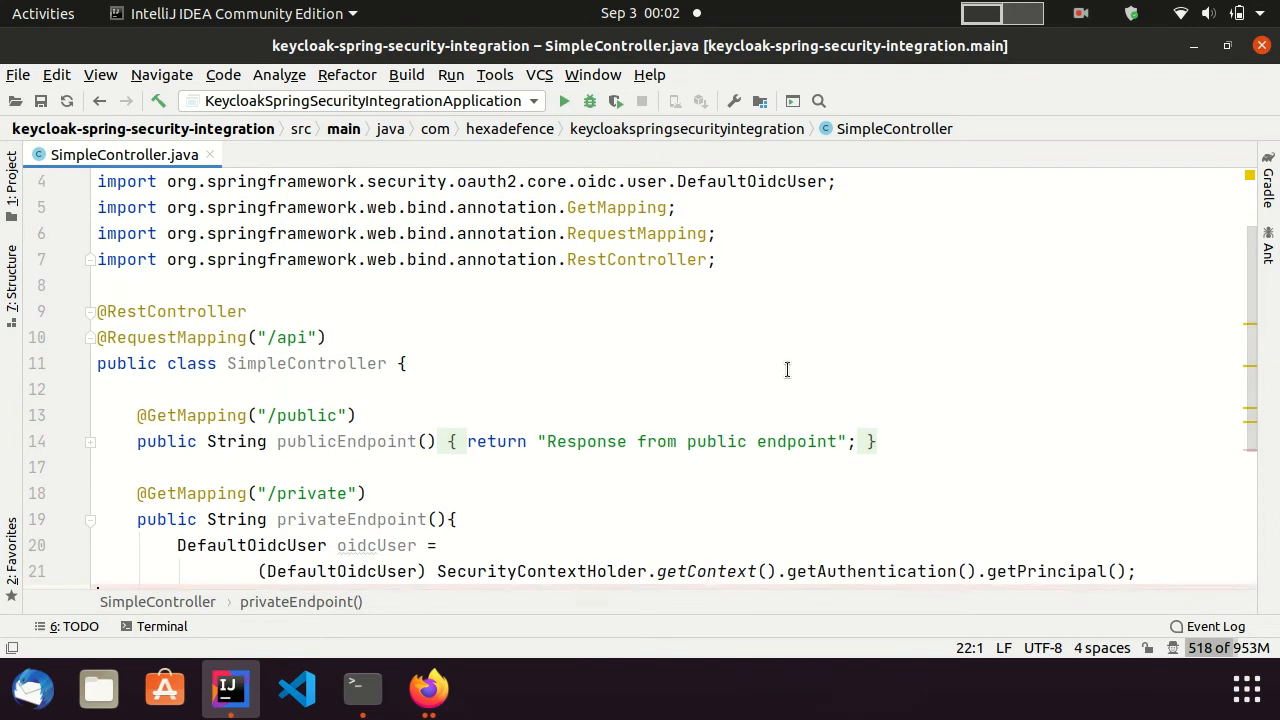
{"action": "scroll", "scroll_direction": "down", "scroll_amount": 3}
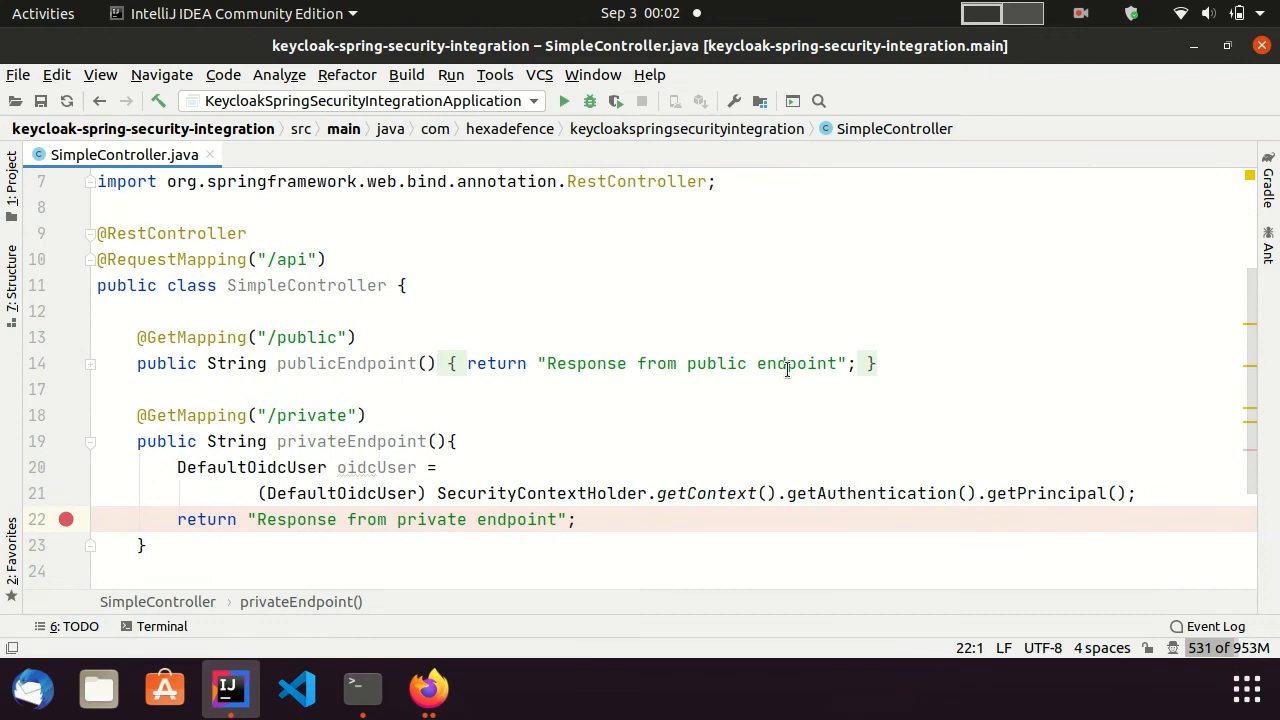
{"action": "scroll", "scroll_direction": "down", "scroll_amount": 3}
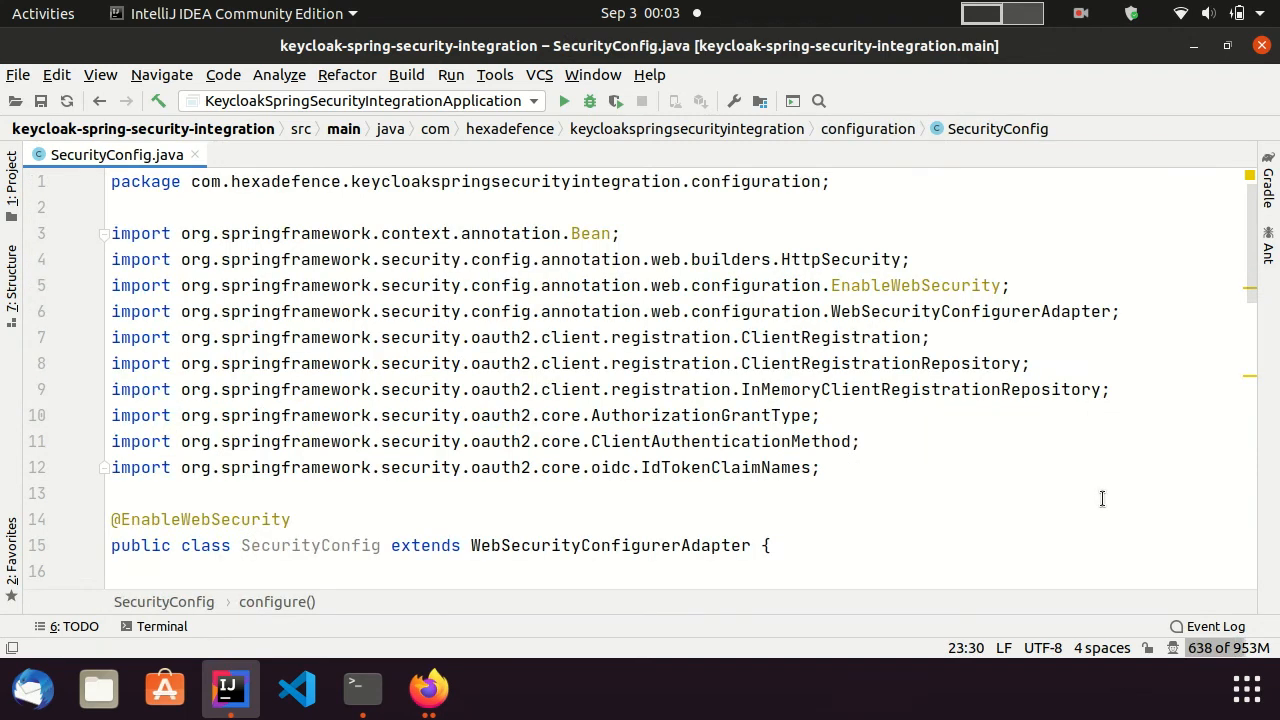
Scroll to configure(HttpSecurity) permitting /api/public, authenticating /api/private, enabling oauth2Login
{"action": "scroll", "scroll_direction": "down", "scroll_amount": 3}
{"action": "type", "text": ".antMatchers(\"/api/private\").authenticated()"}
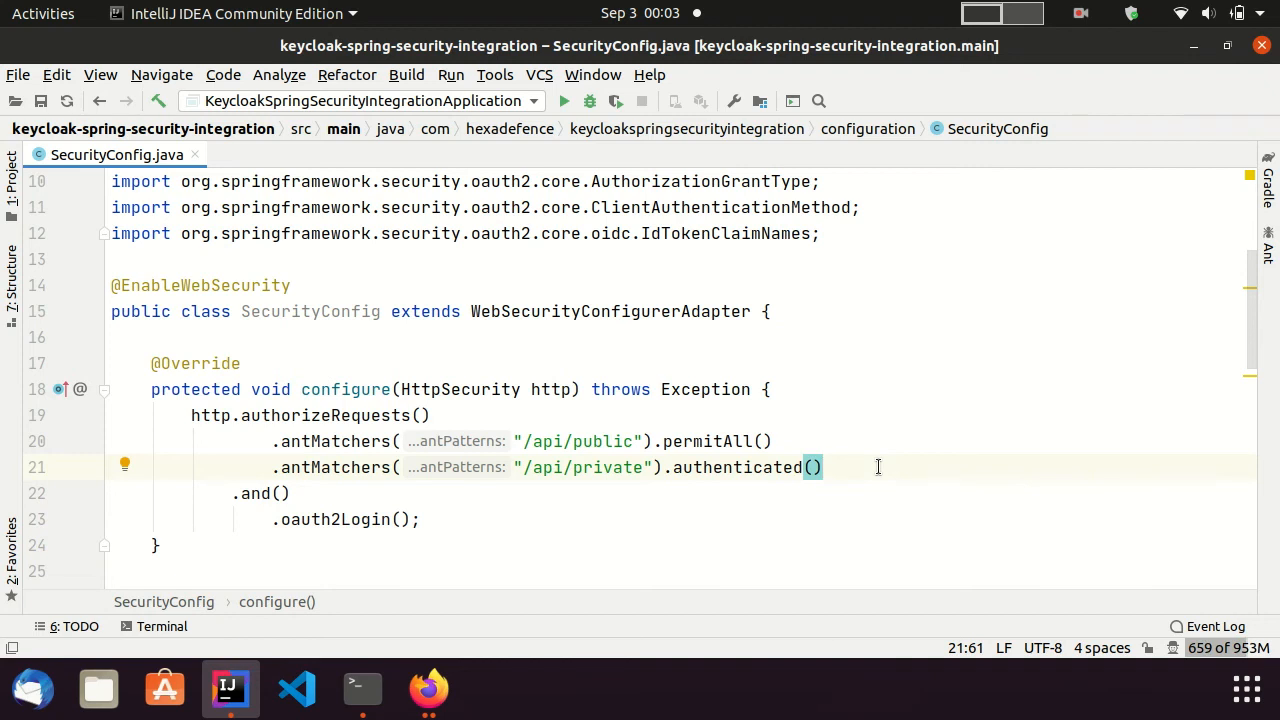
{"action": "scroll", "scroll_direction": "down", "scroll_amount": 3}
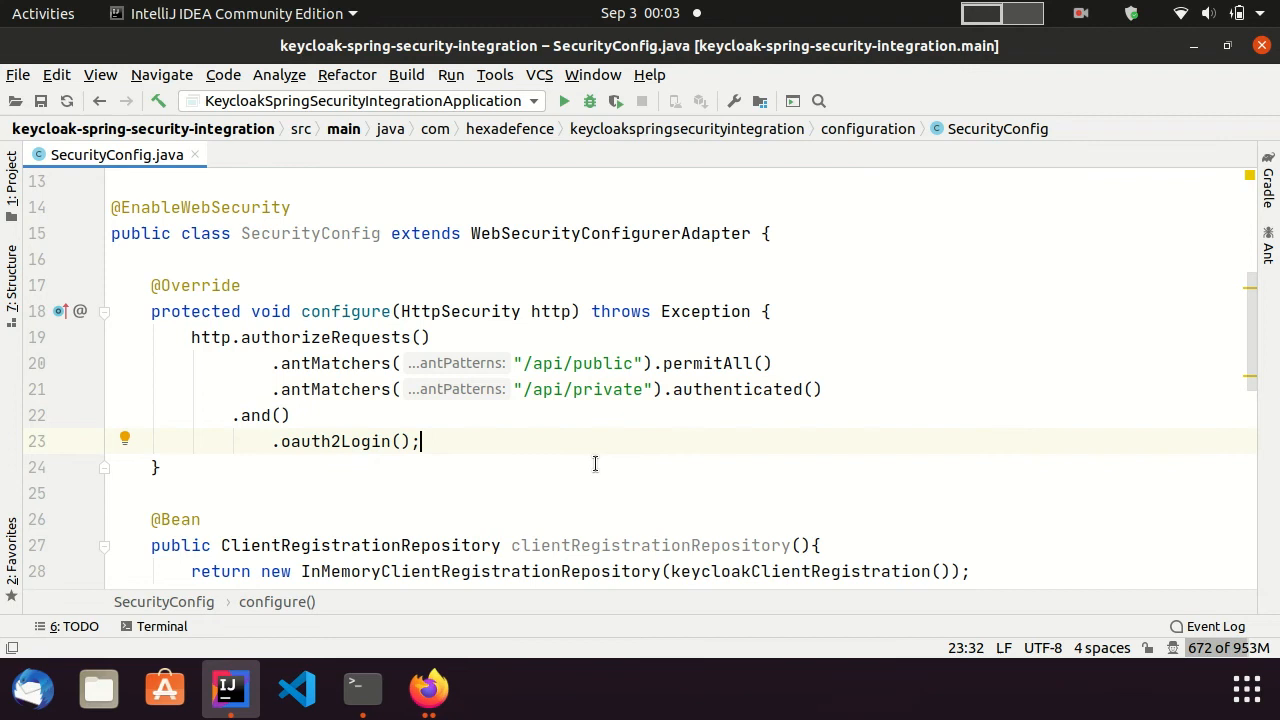
{"action": "scroll", "scroll_direction": "down", "scroll_amount": 3}
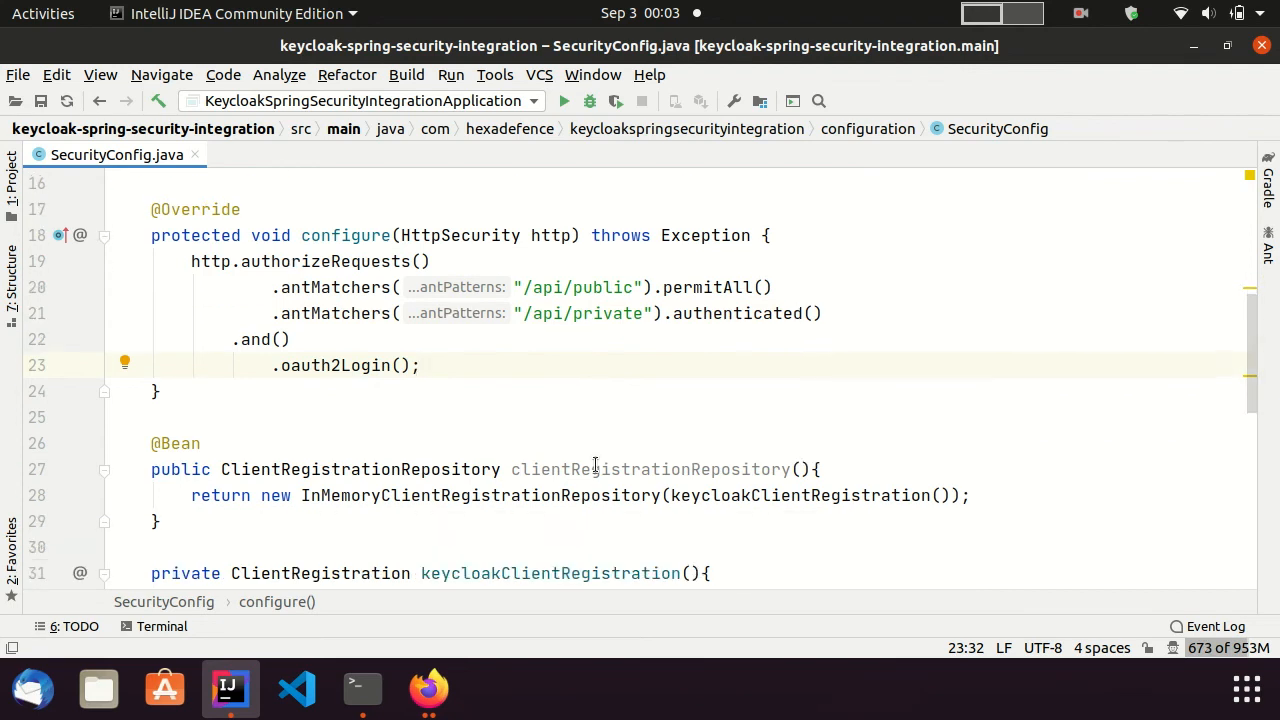
{"action": "scroll", "scroll_direction": "down", "scroll_amount": 3}
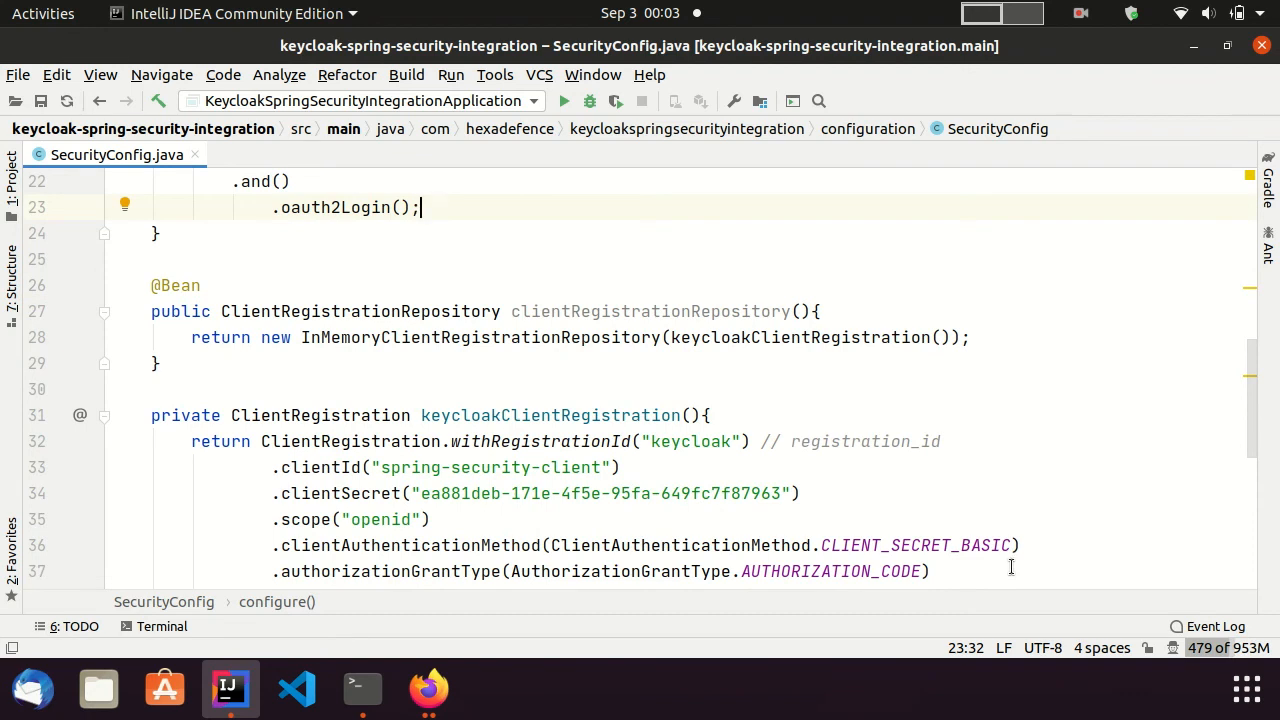
{"action": "scroll", "scroll_direction": "down", "scroll_amount": 3}
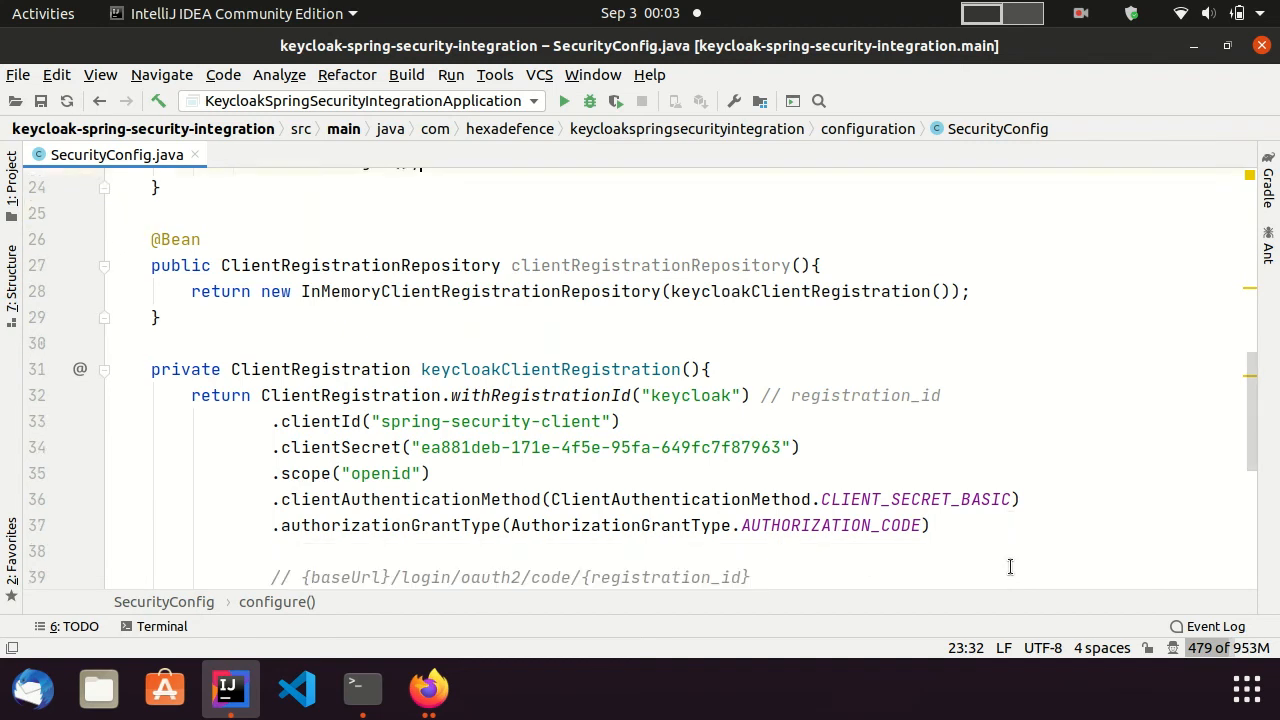
{"action": "scroll", "scroll_direction": "down", "scroll_amount": 3}
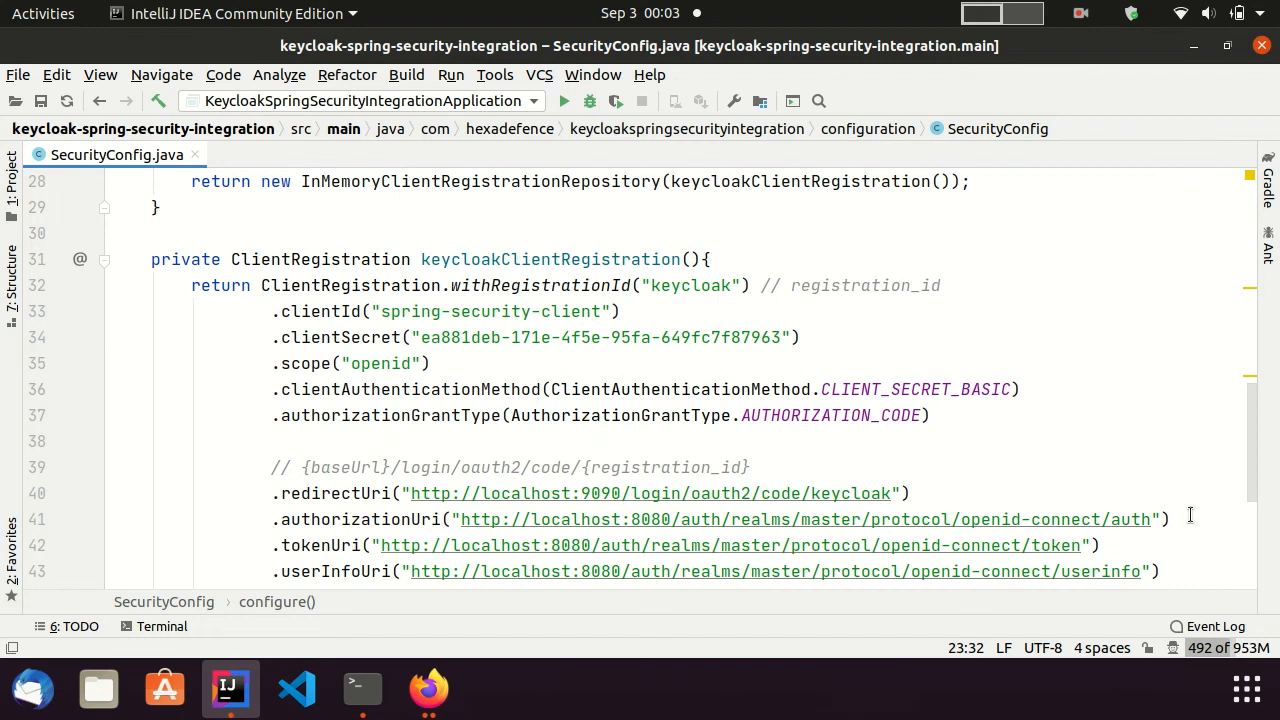
{"action": "scroll", "scroll_direction": "down", "scroll_amount": 3}
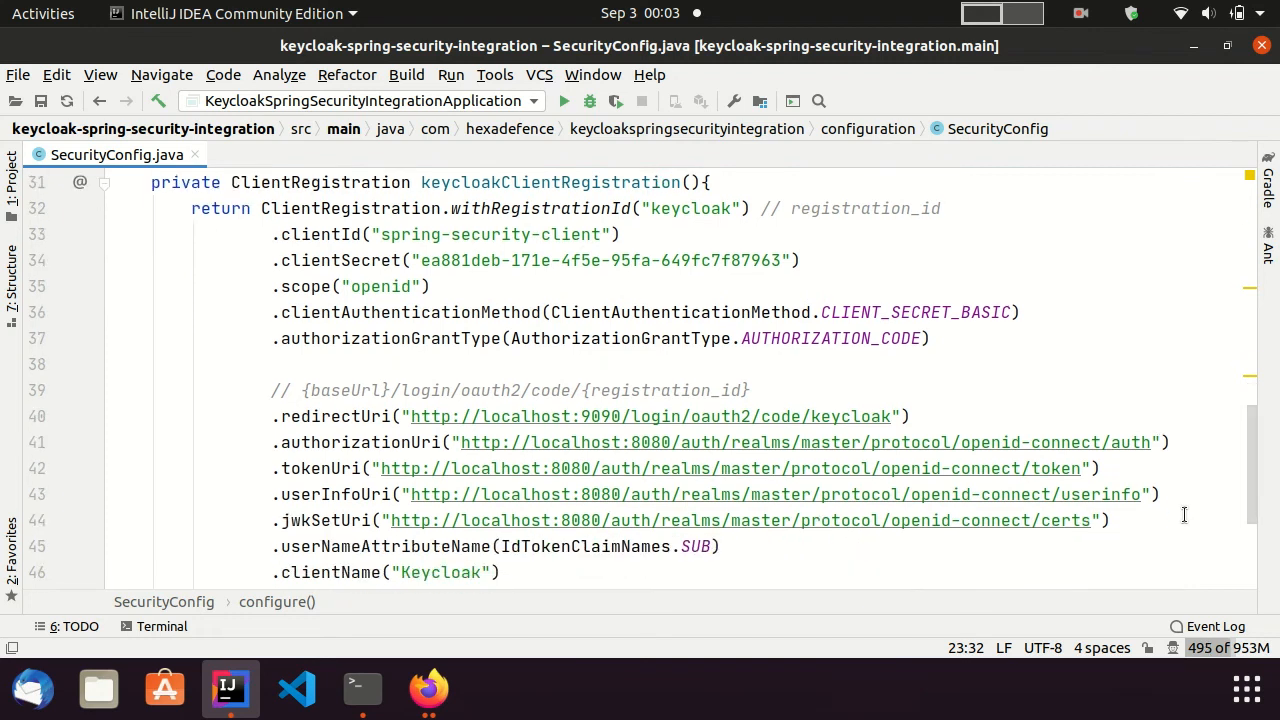
{"action": "scroll", "scroll_direction": "down", "scroll_amount": 3}
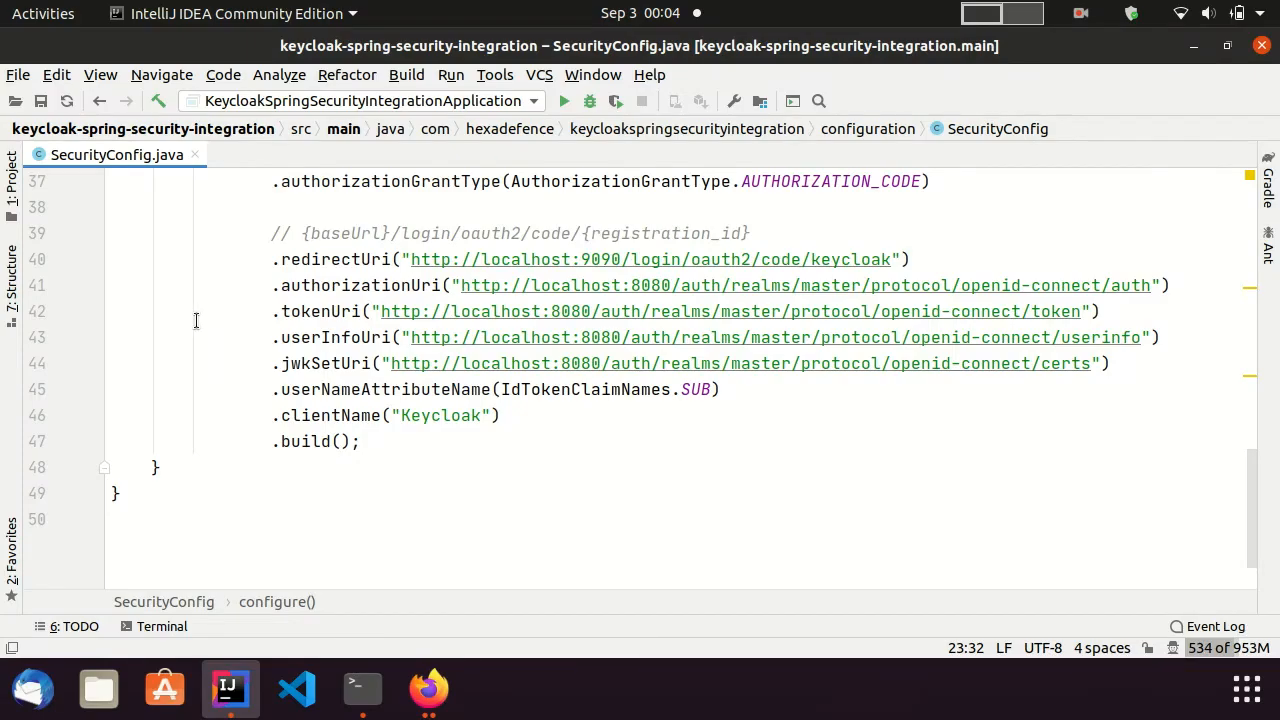
Launch KeycloakSpringSecurityIntegrationApplication in debug mode and focus the browser address bar
{"action": "left_click", "coordinate": [590, 100]}
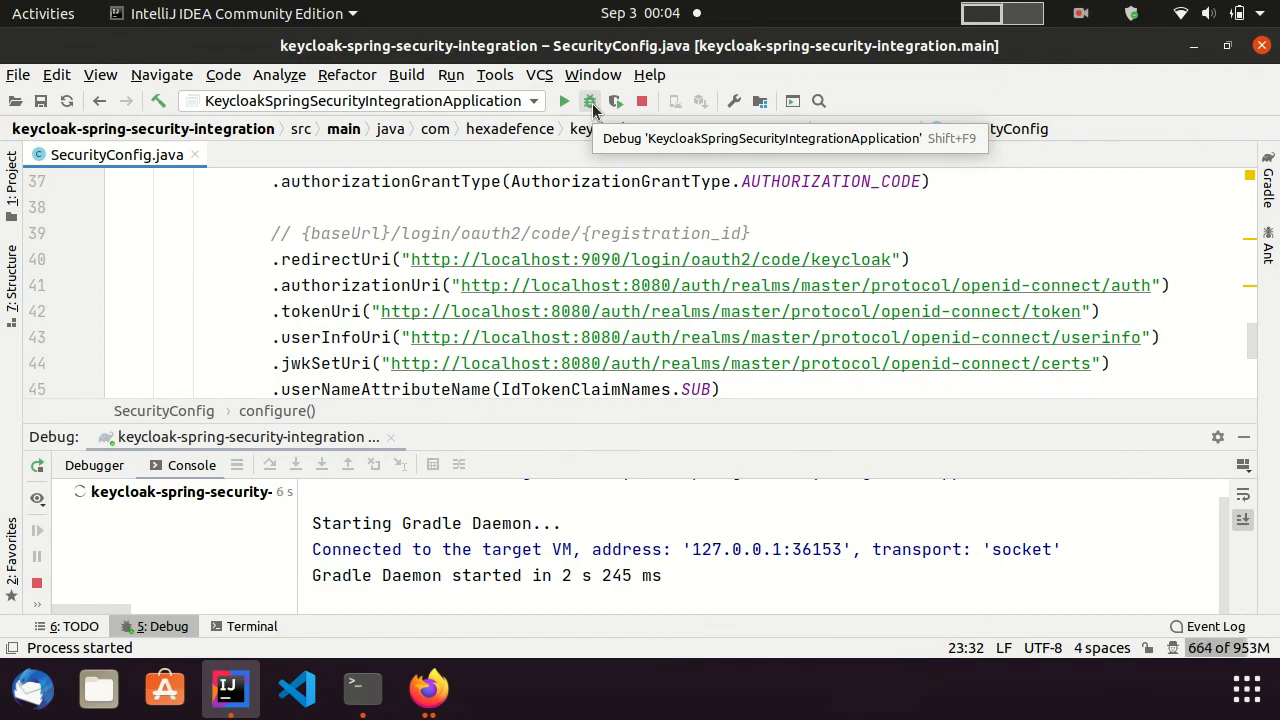
{"action": "left_click", "coordinate": [428, 688]}
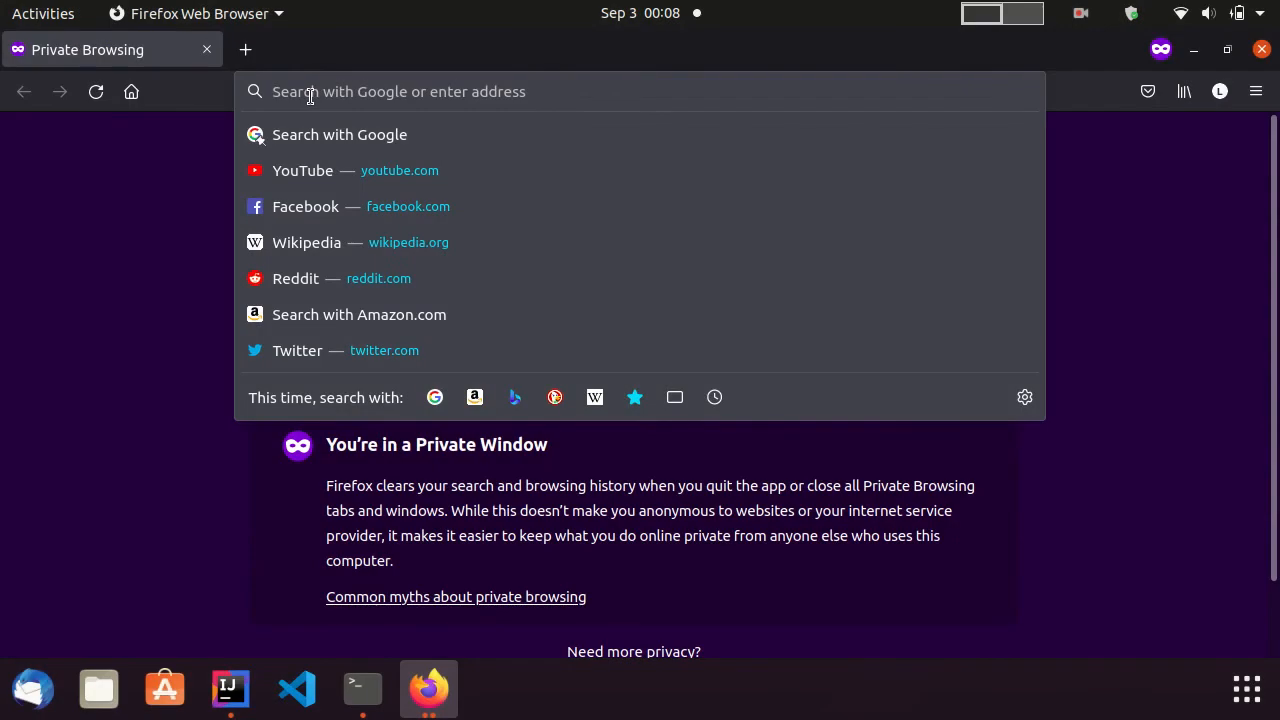
Load localhost:9090/api/public, then enter localhost:9090/api/private in the address bar
{"action": "type", "text": "localhost:9090/"}
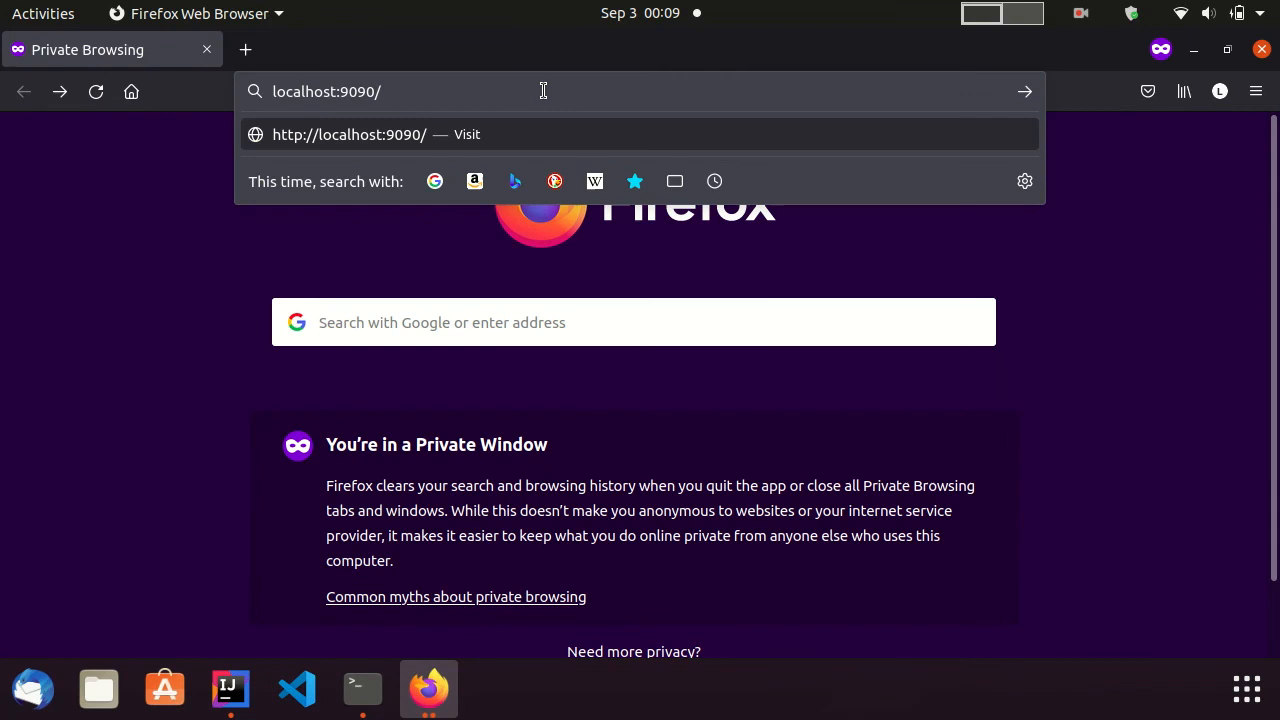
{"action": "type", "text": "/api/p"}
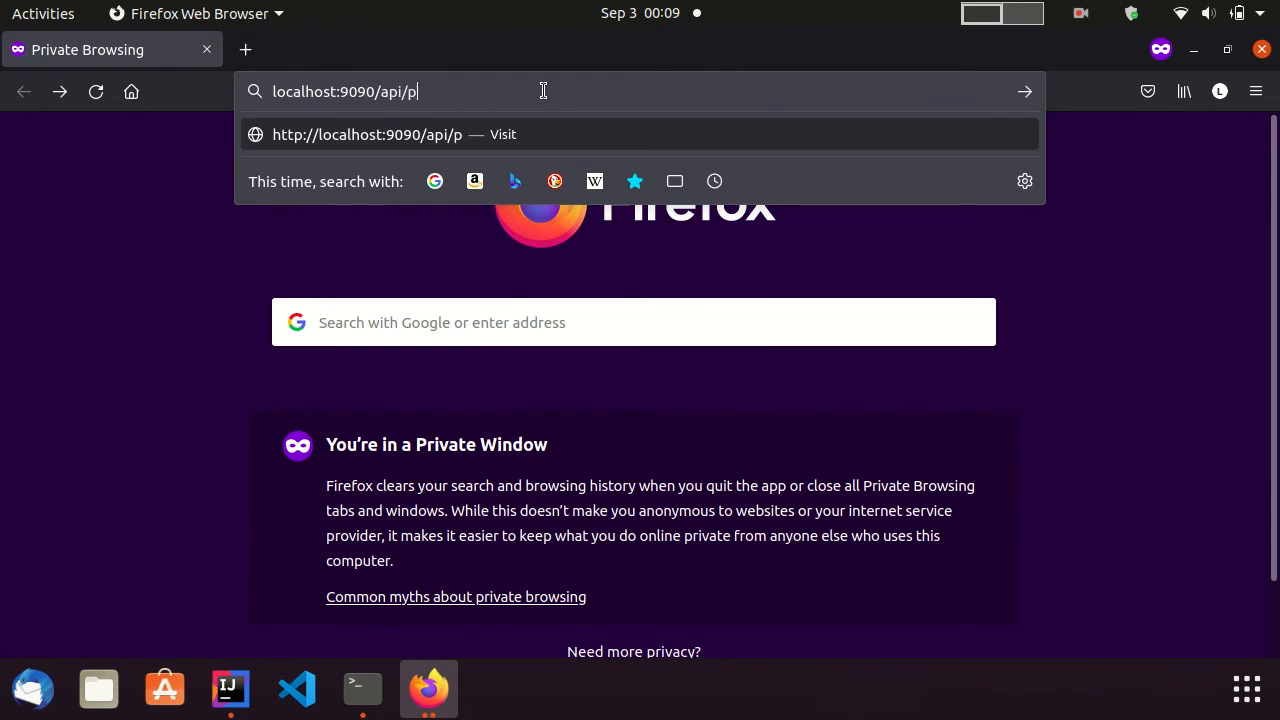
{"action": "type", "text": "ublic"}
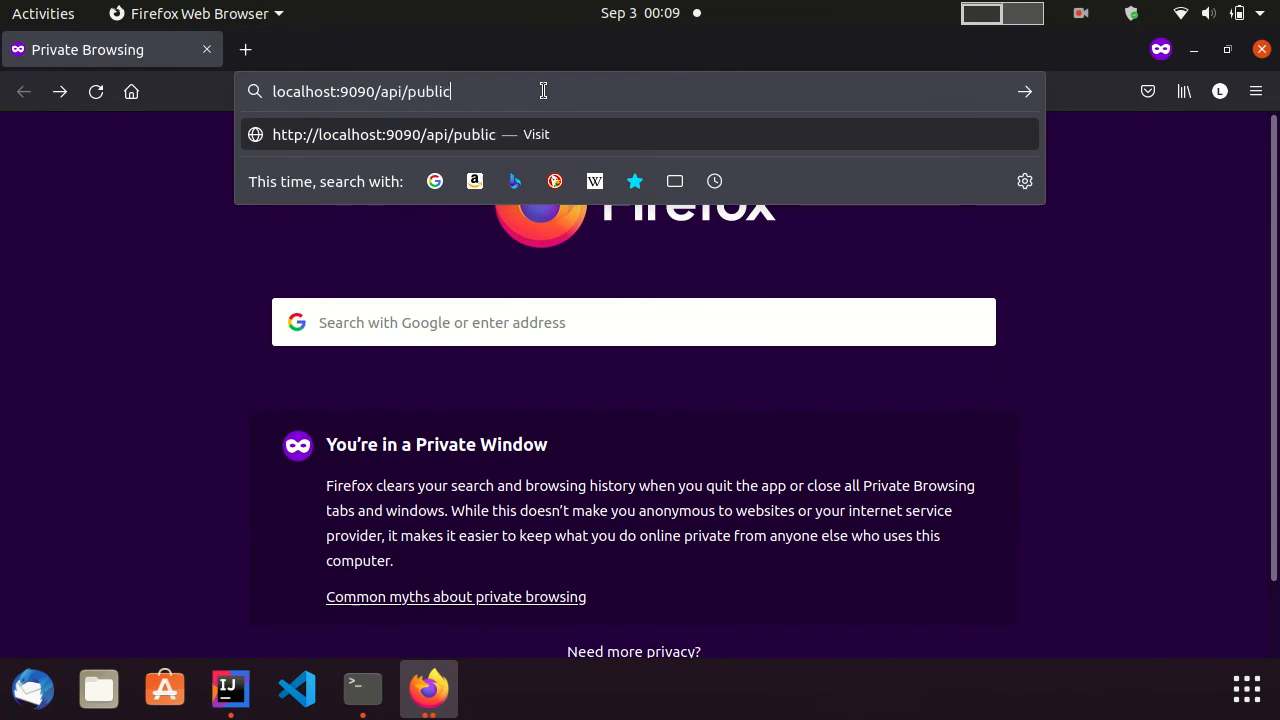
{"action": "key", "text": "Return"}
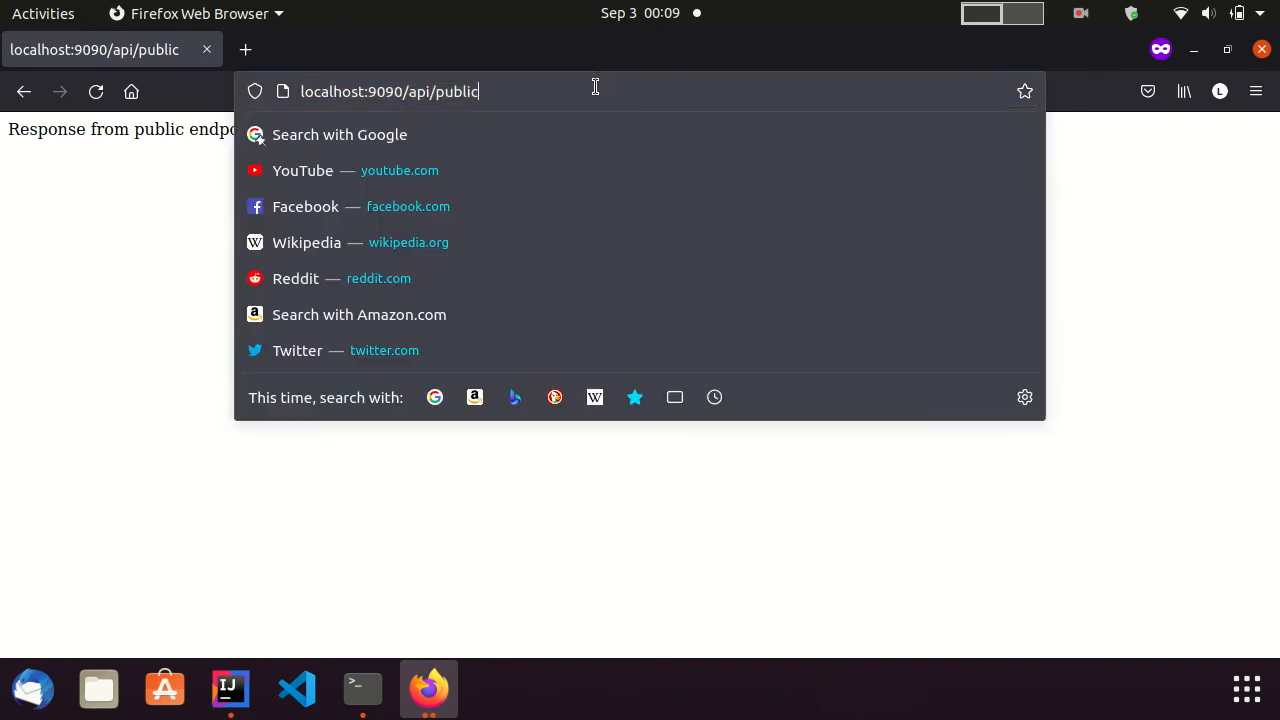
{"action": "type", "text": "localhost:9090/api/pri"}
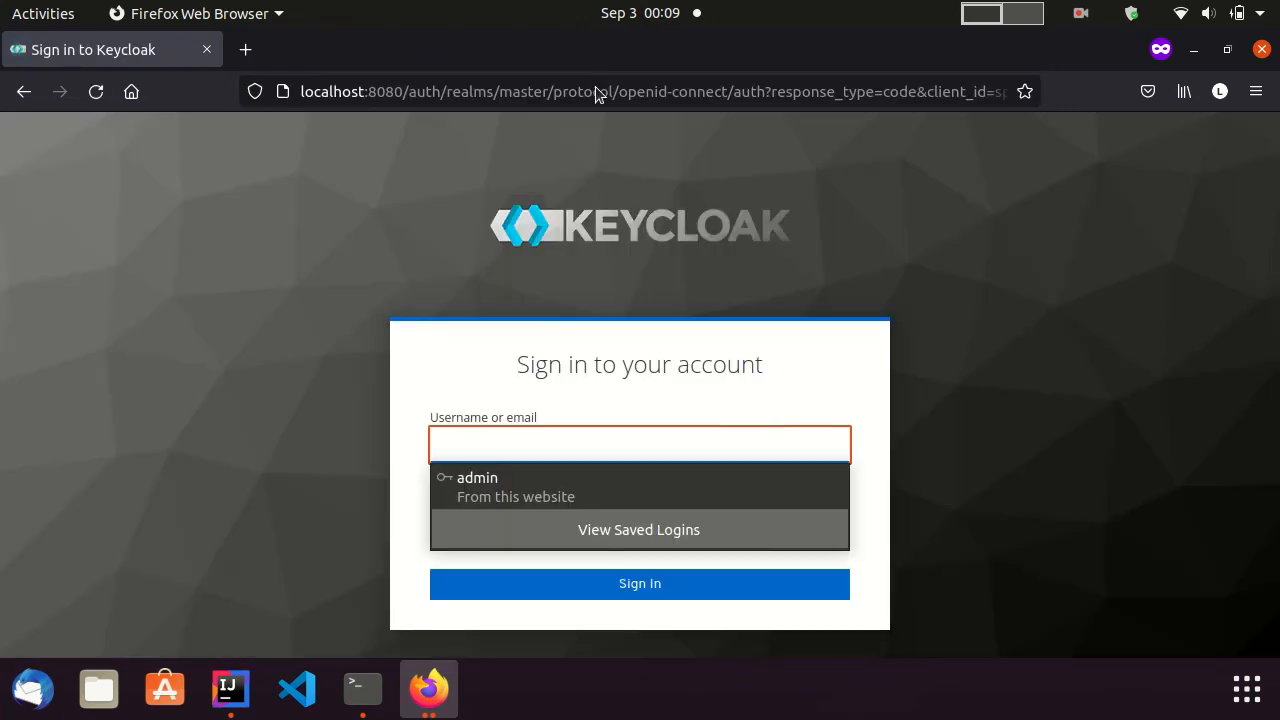
Sign in as admin on the Keycloak page to reach the /api/private response
{"action": "type", "text": "admin"}
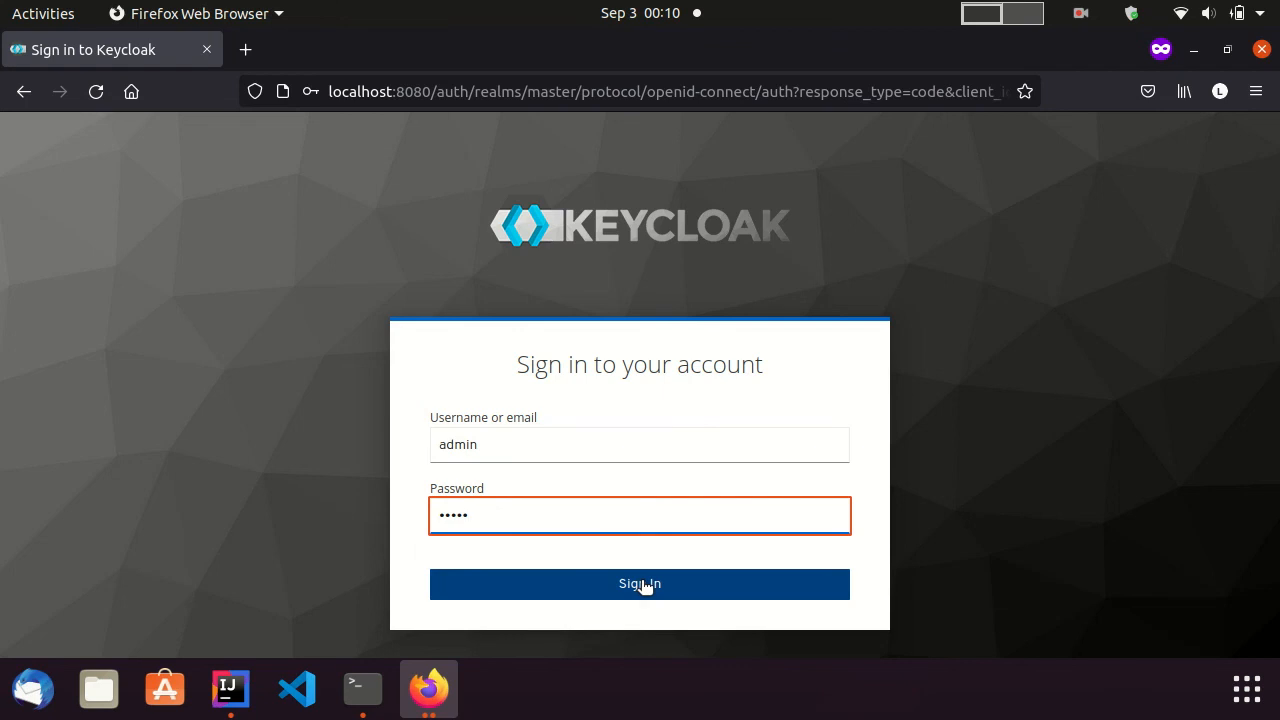
{"action": "left_click", "coordinate": [640, 584]}
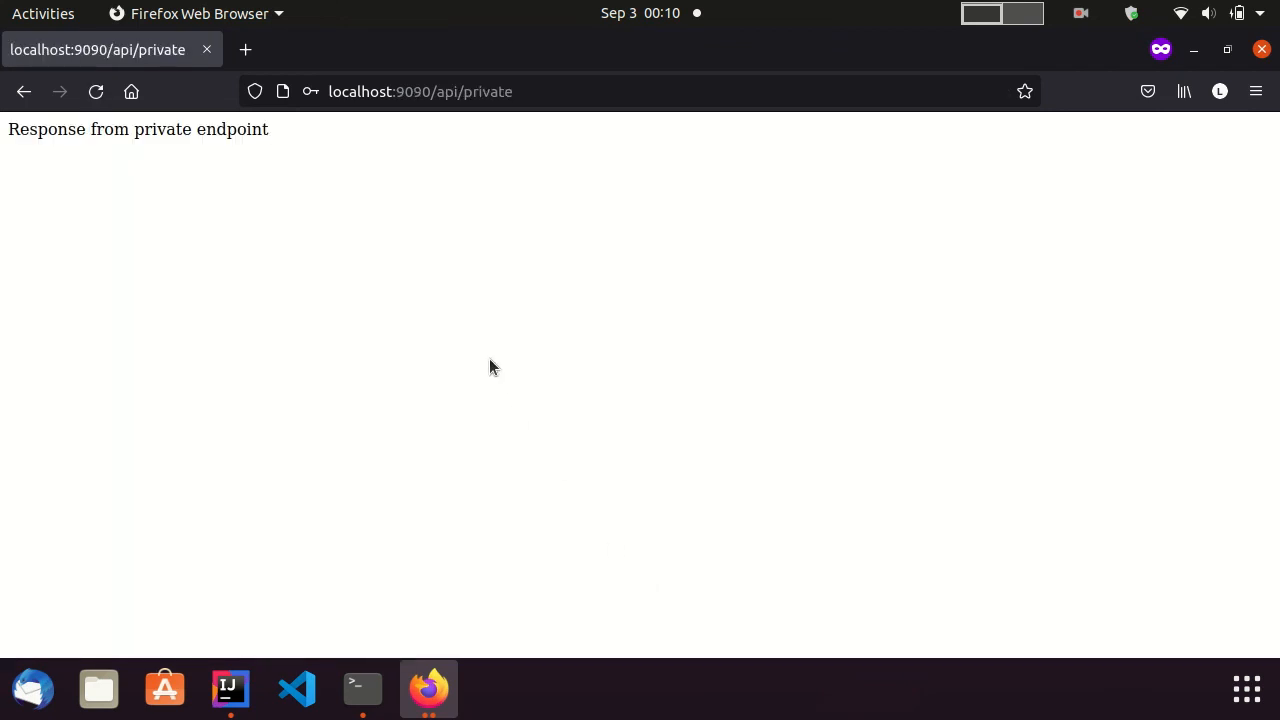
{"action": "mouse_move", "coordinate": [486, 358]}
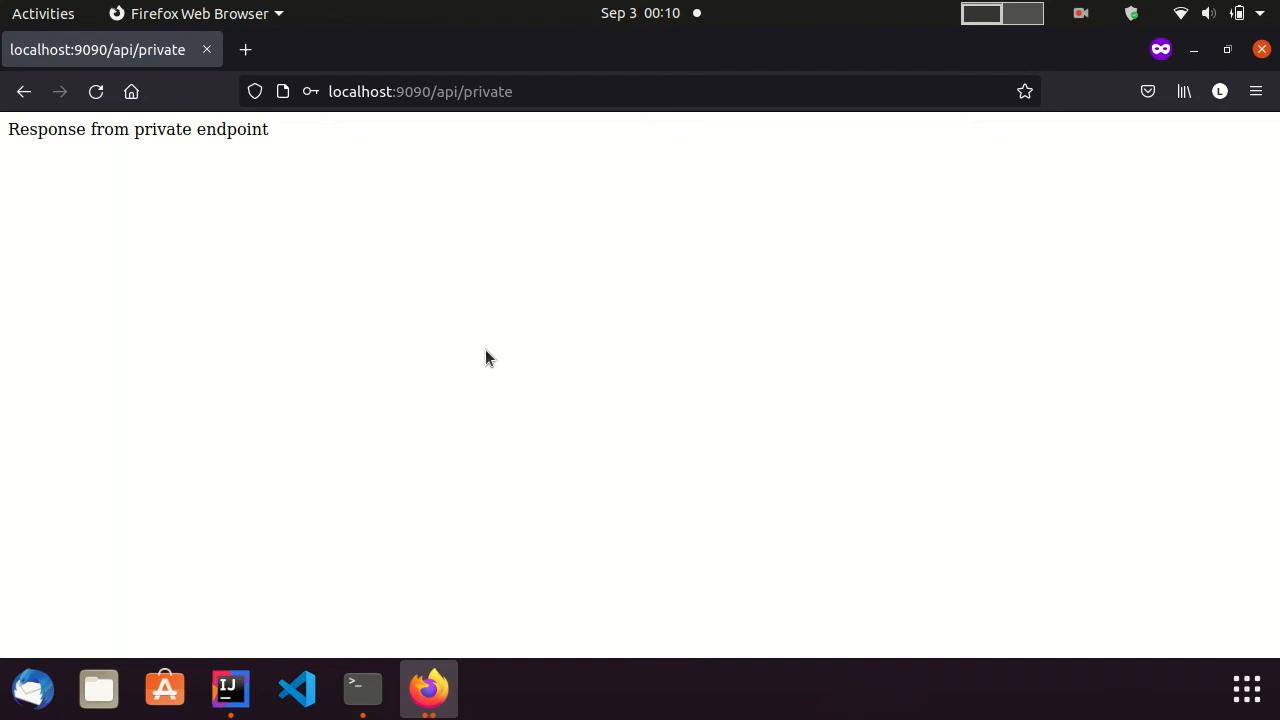
{"action": "mouse_move", "coordinate": [360, 482]}
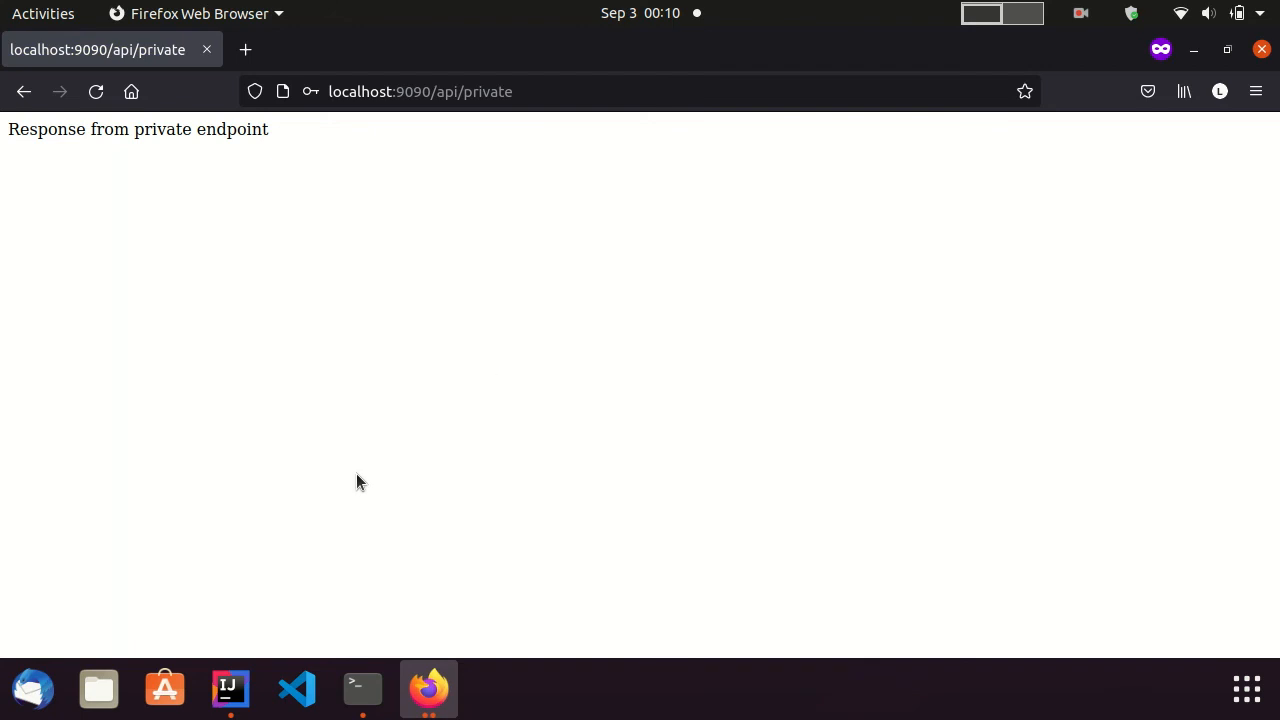
{"action": "left_click", "coordinate": [230, 688]}
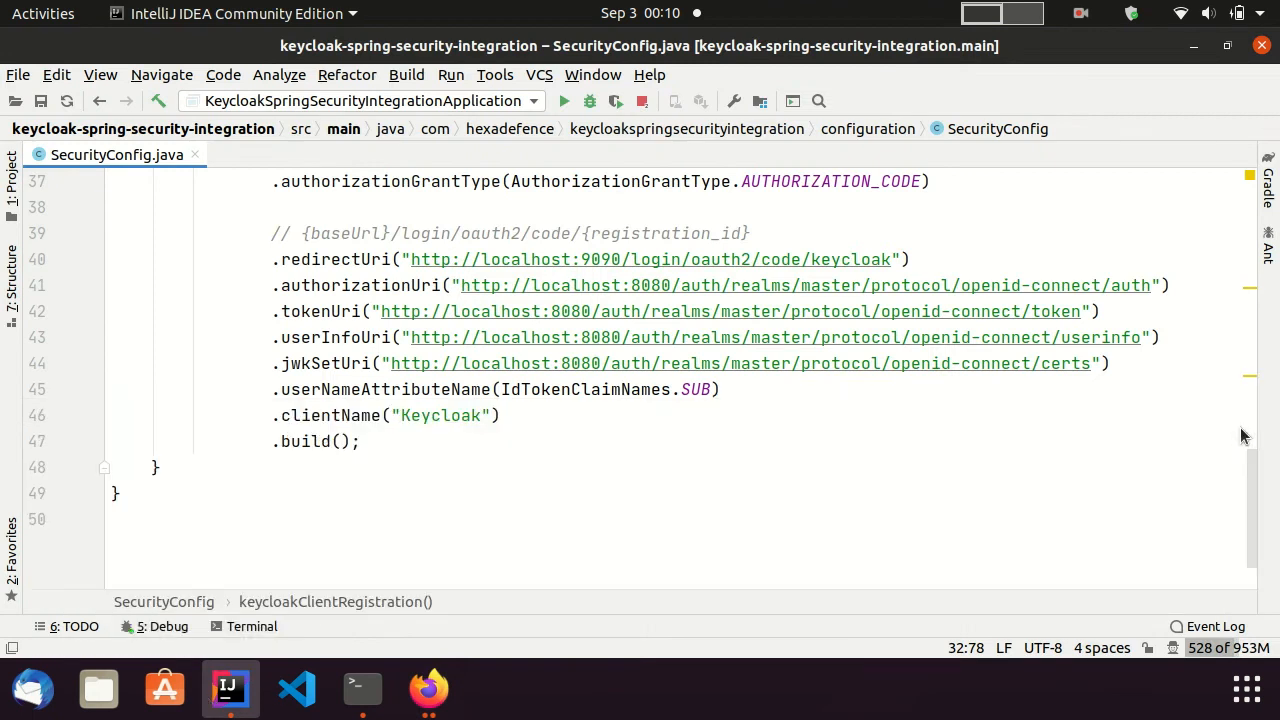
{"action": "mouse_move", "coordinate": [882, 464]}
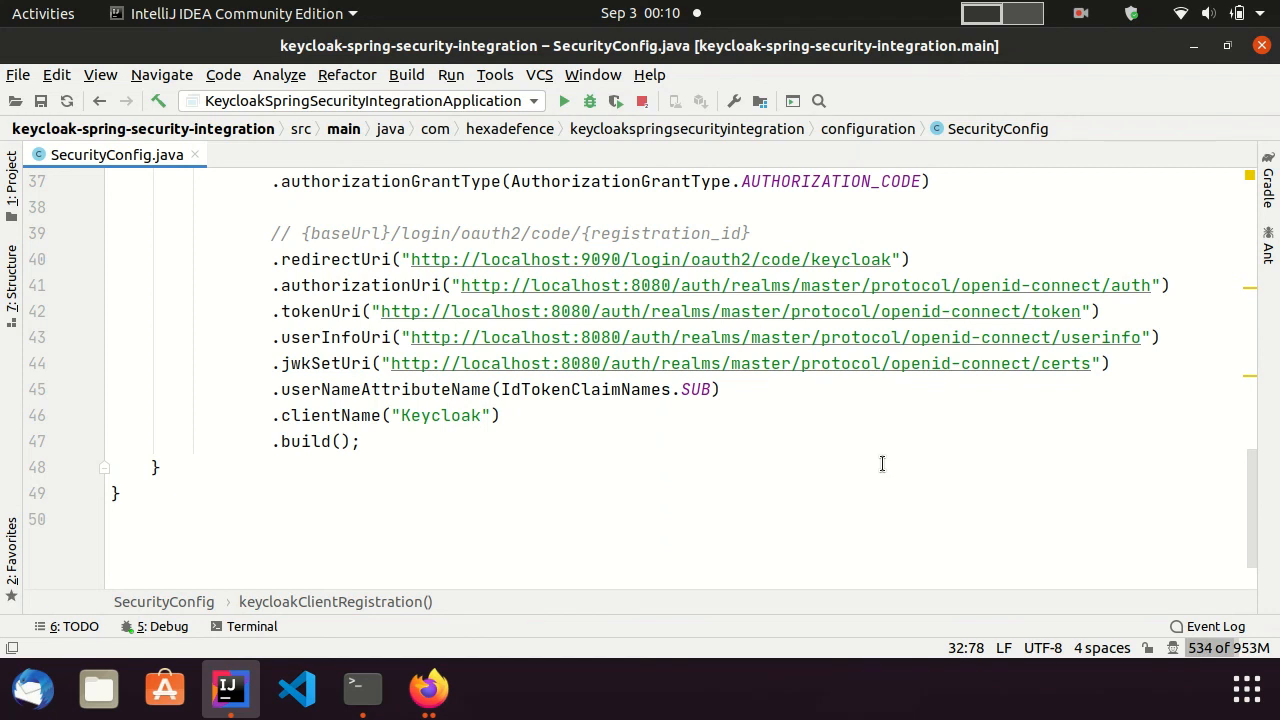
Set a breakpoint on SimpleController's private endpoint return at line 22 and reload localhost:9090/api/private
{"action": "left_click", "coordinate": [308, 154]}
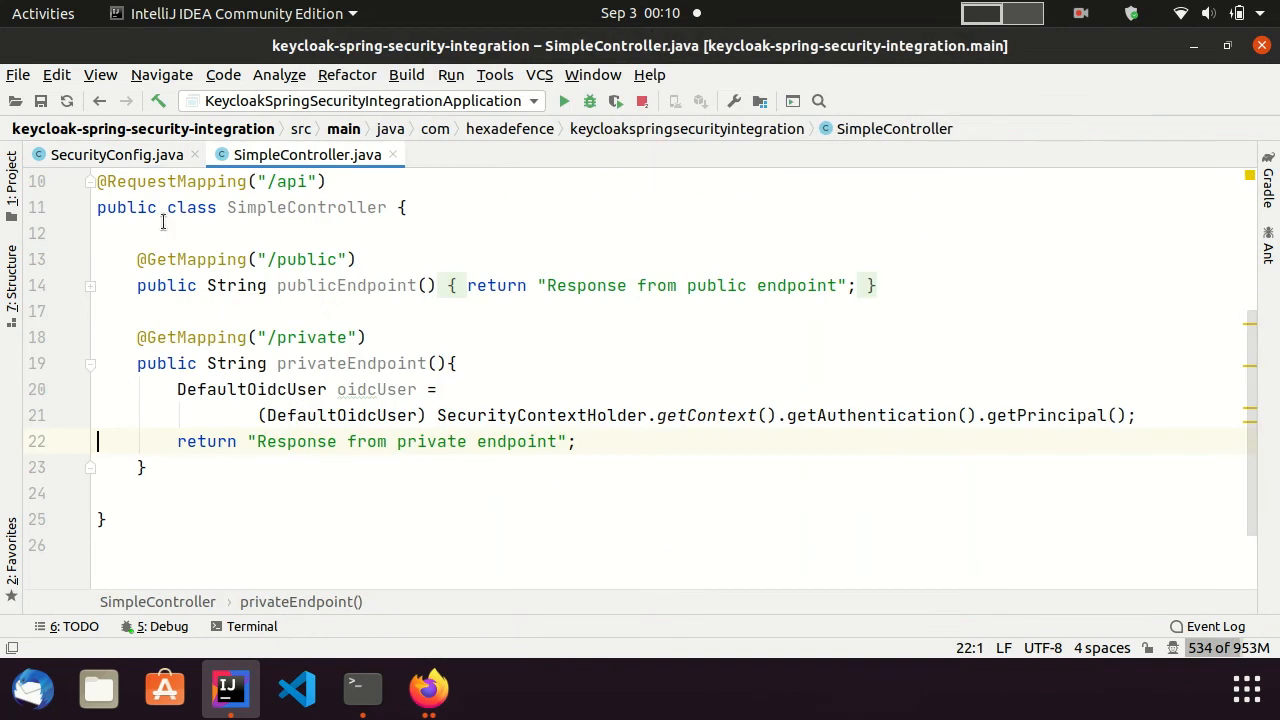
{"action": "left_click", "coordinate": [196, 154]}
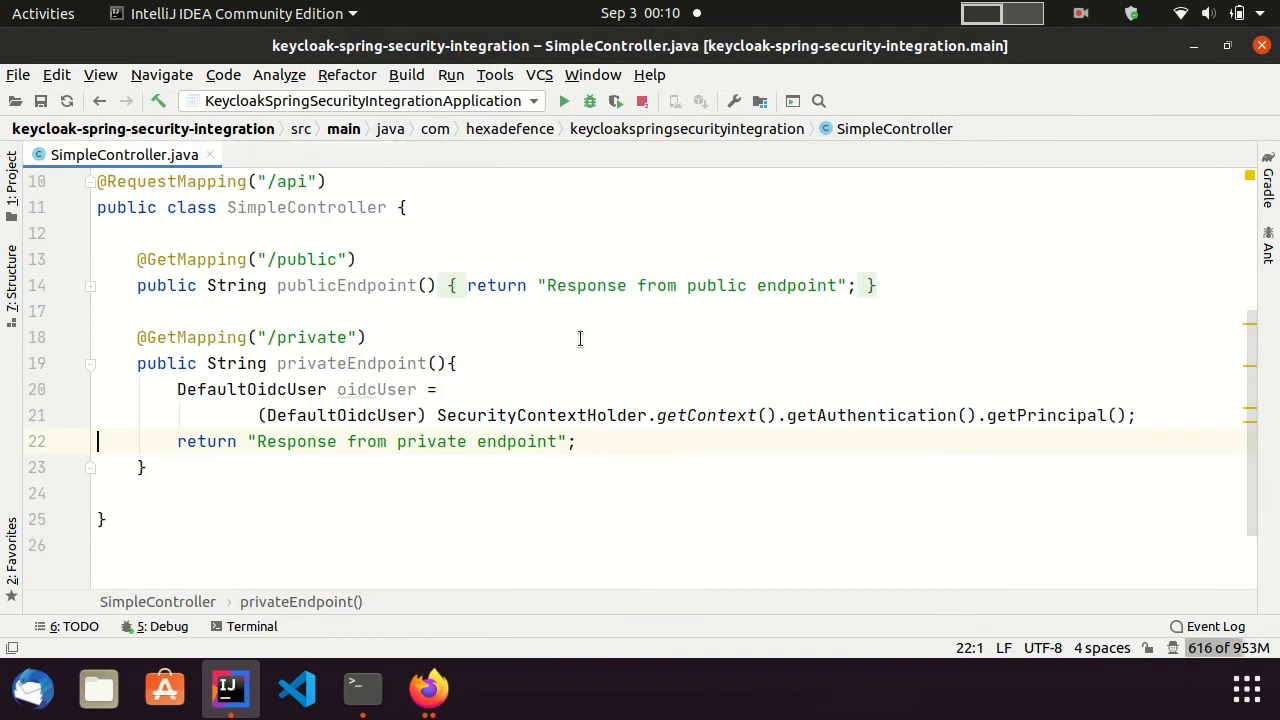
{"action": "left_click", "coordinate": [66, 442]}
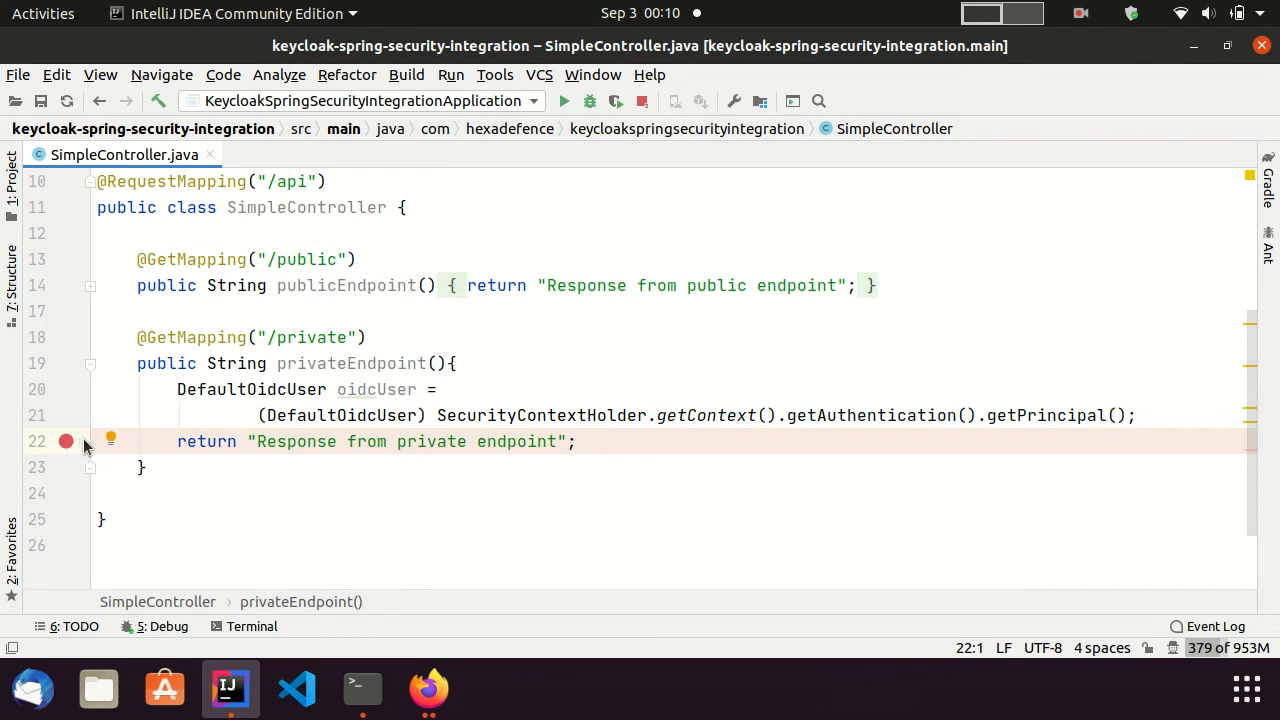
{"action": "left_click", "coordinate": [428, 688]}
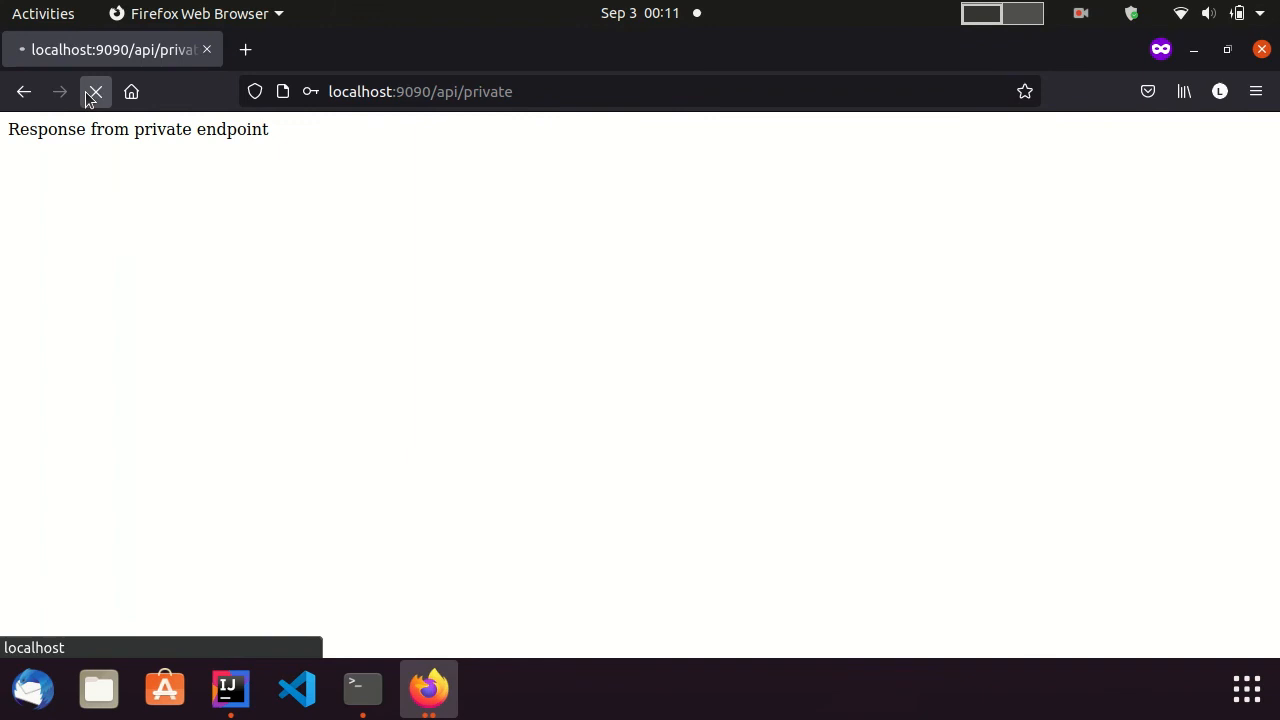
Bring the debugger paused at line 22 into view, showing oidcUser's name and granted authorities
{"action": "left_click", "coordinate": [230, 688]}
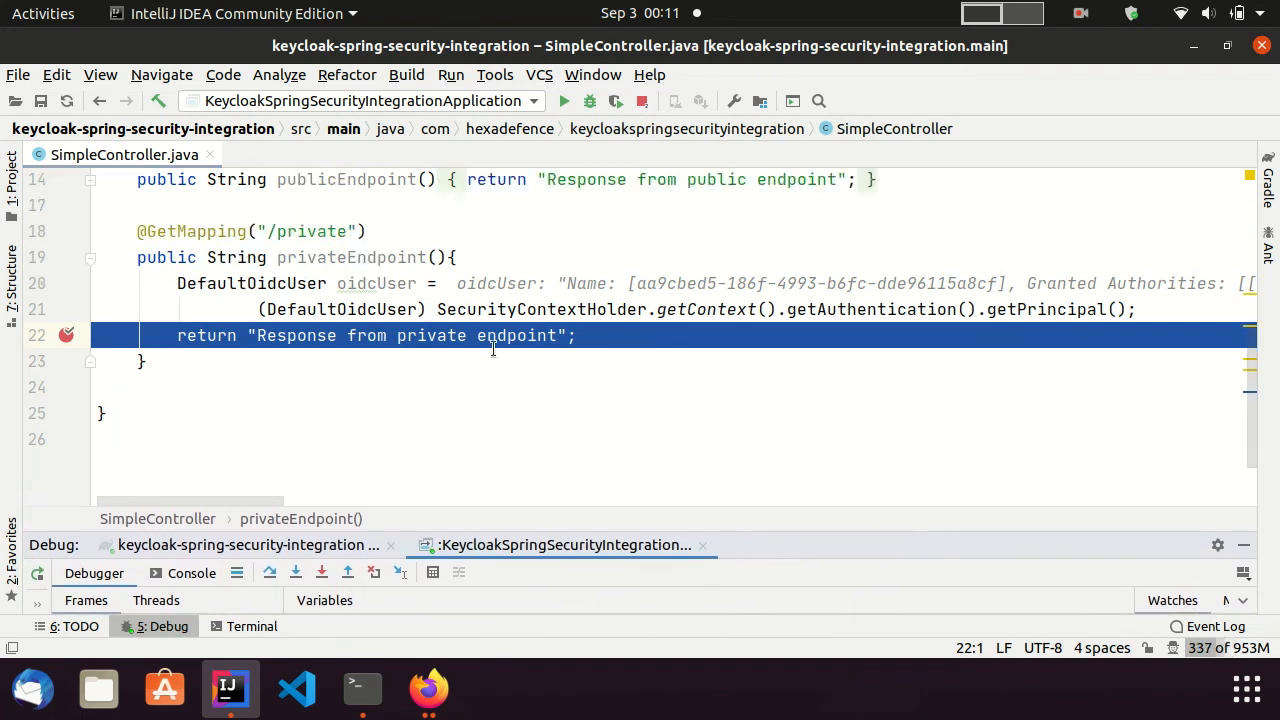
{"action": "mouse_move", "coordinate": [376, 284]}
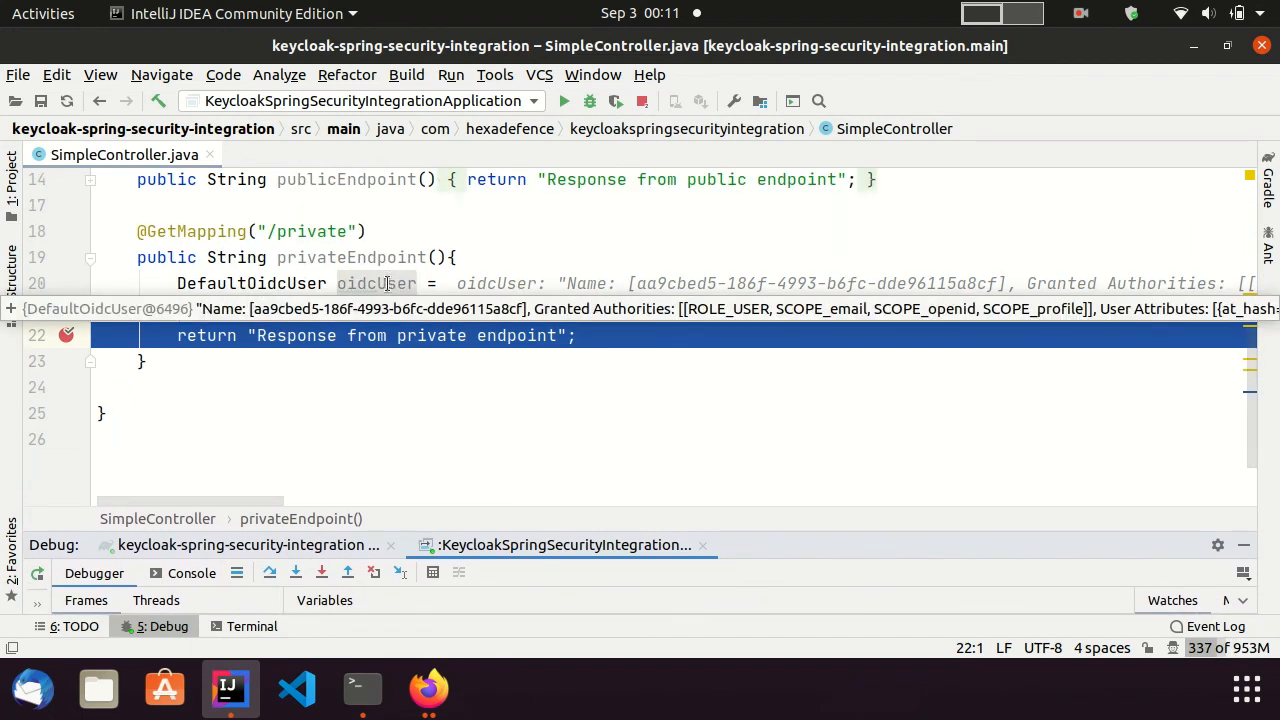
Expand oidcUser's idToken claims and review preferred_username admin, issuer, azp spring-security-client, session and expiry
{"action": "left_click", "coordinate": [376, 284]}
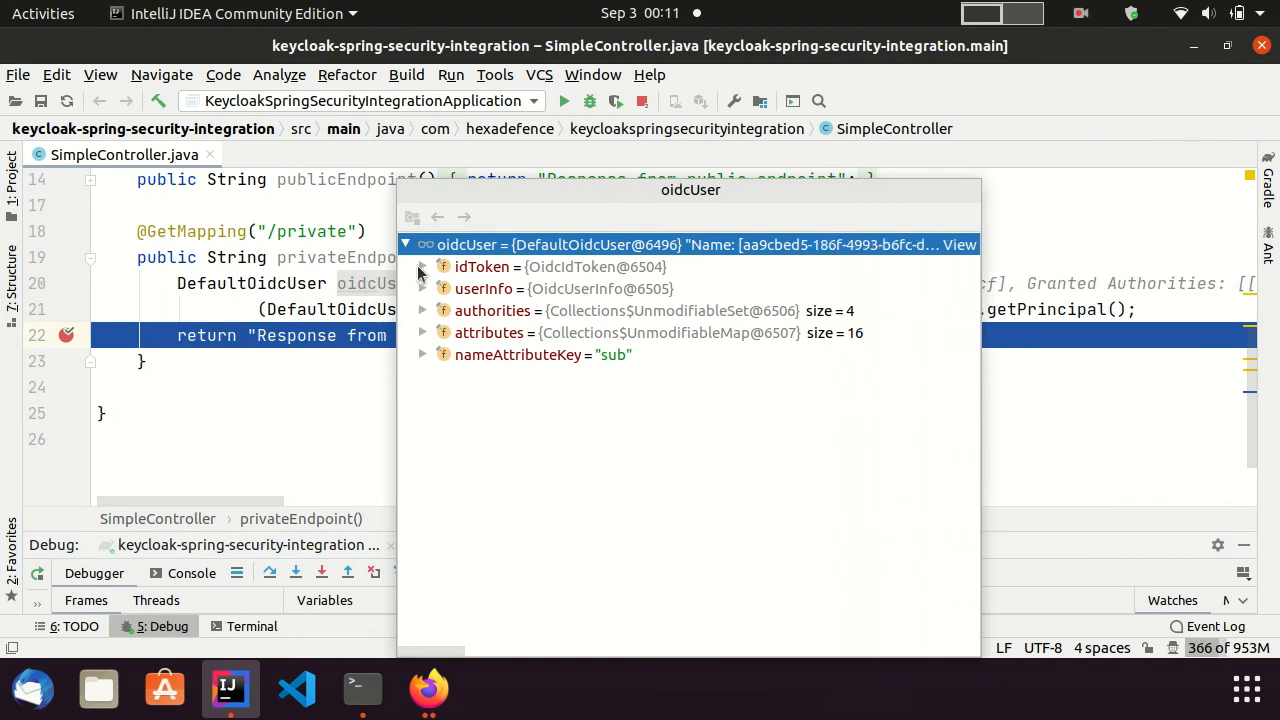
{"action": "left_click", "coordinate": [422, 266]}
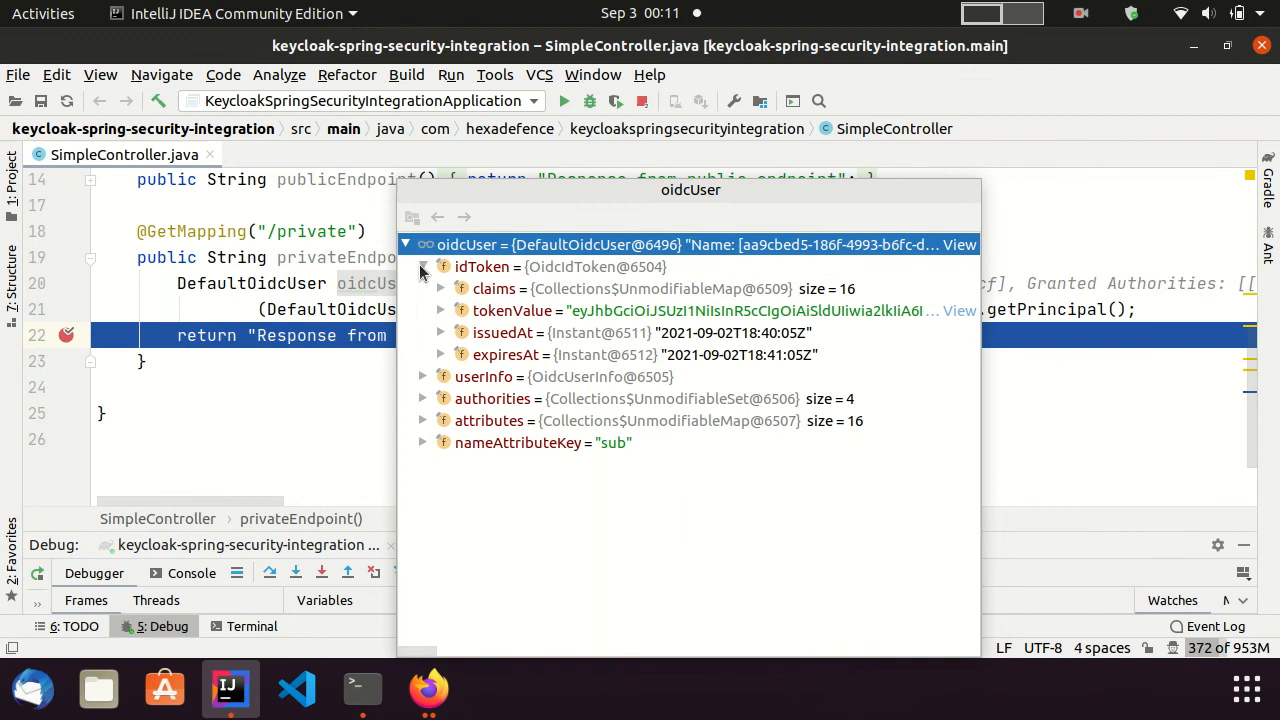
{"action": "left_click", "coordinate": [442, 288]}
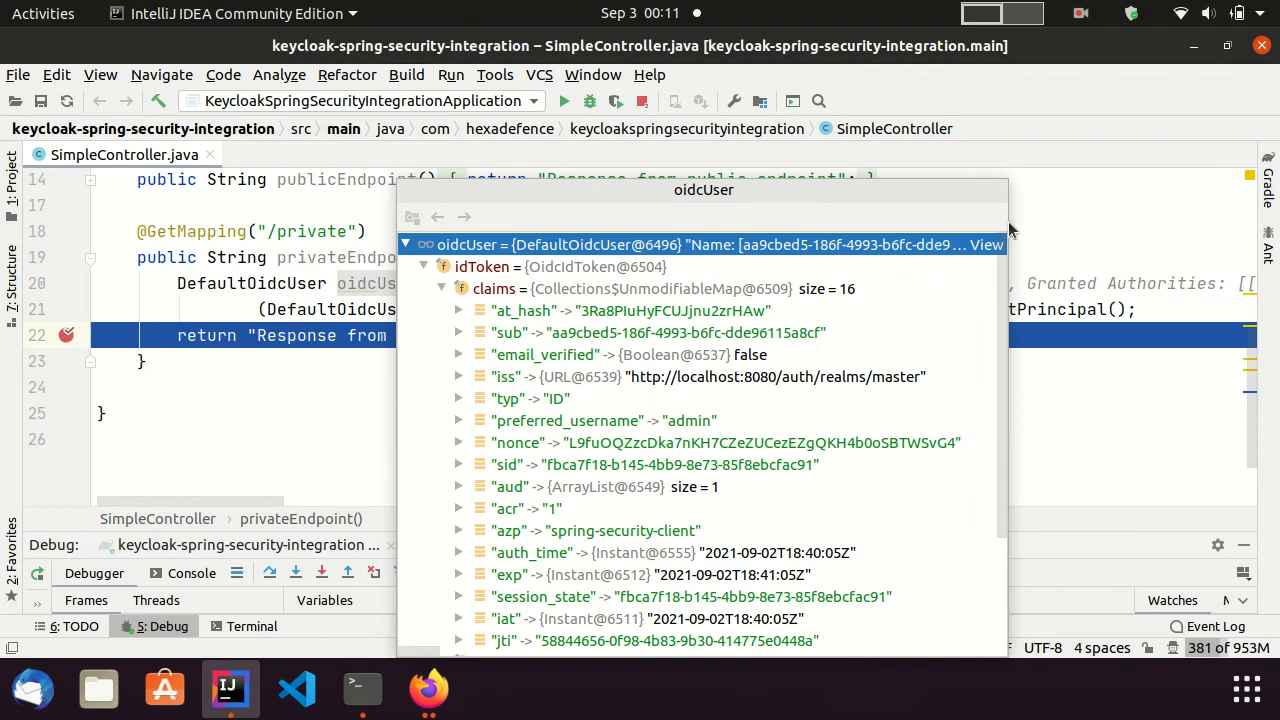
{"action": "mouse_move", "coordinate": [960, 328]}
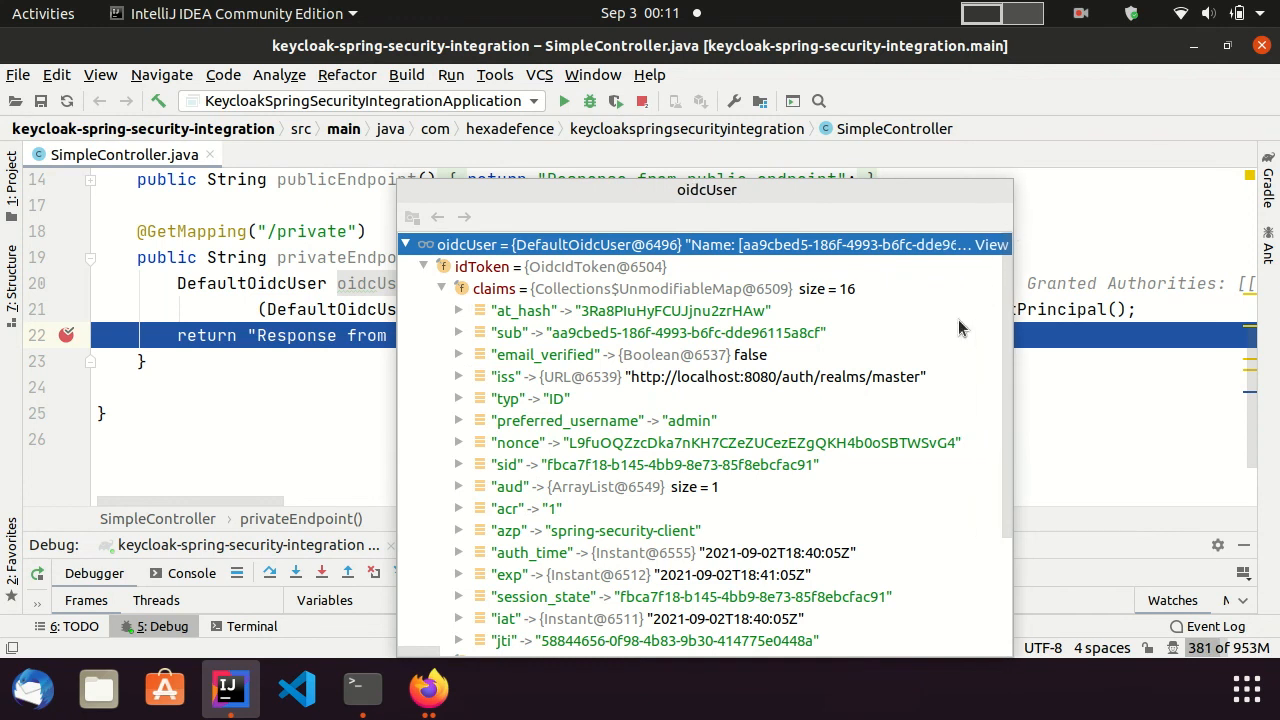
{"action": "scroll", "scroll_direction": "down", "scroll_amount": 3}
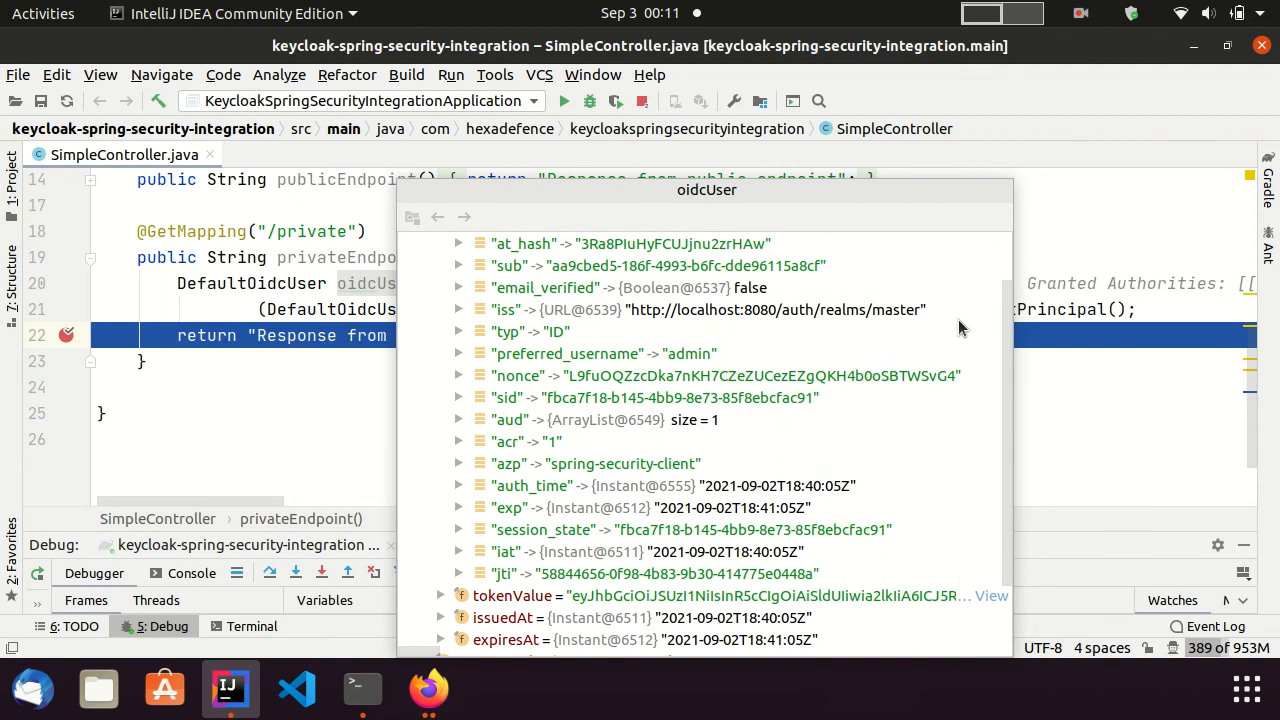
{"action": "scroll", "scroll_direction": "down", "scroll_amount": 3}
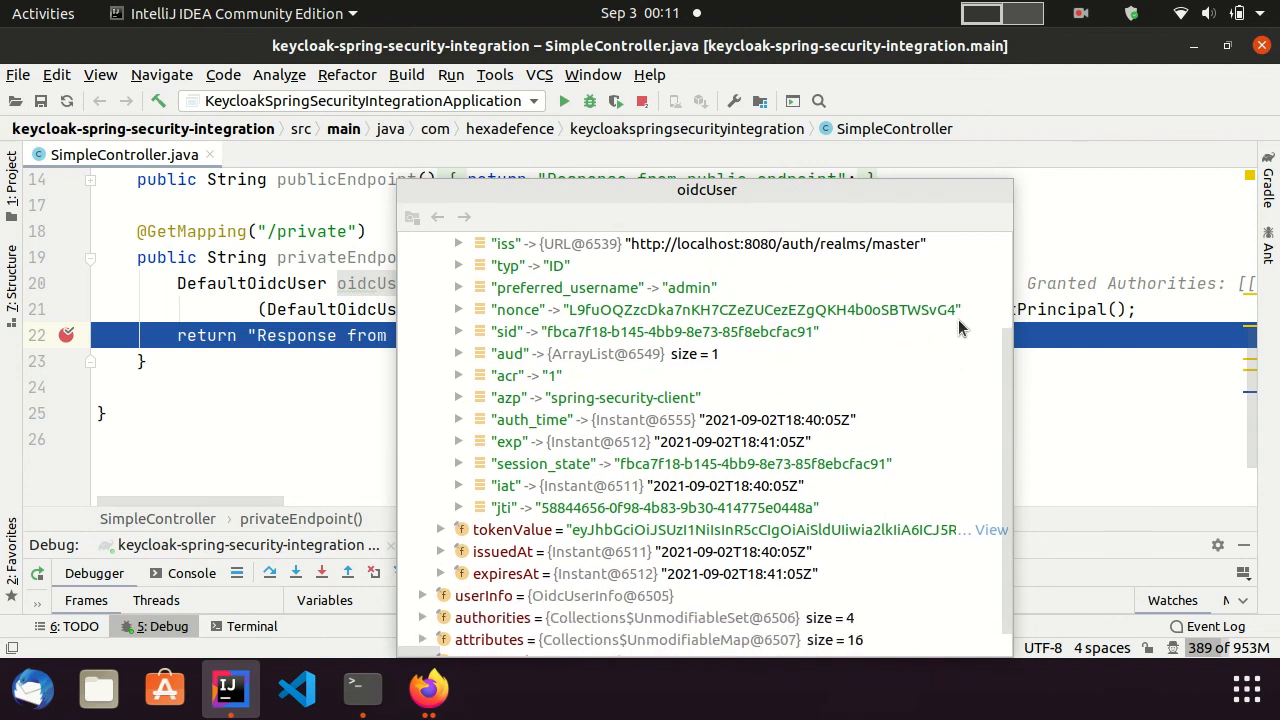
{"action": "scroll", "scroll_direction": "down", "scroll_amount": 3}
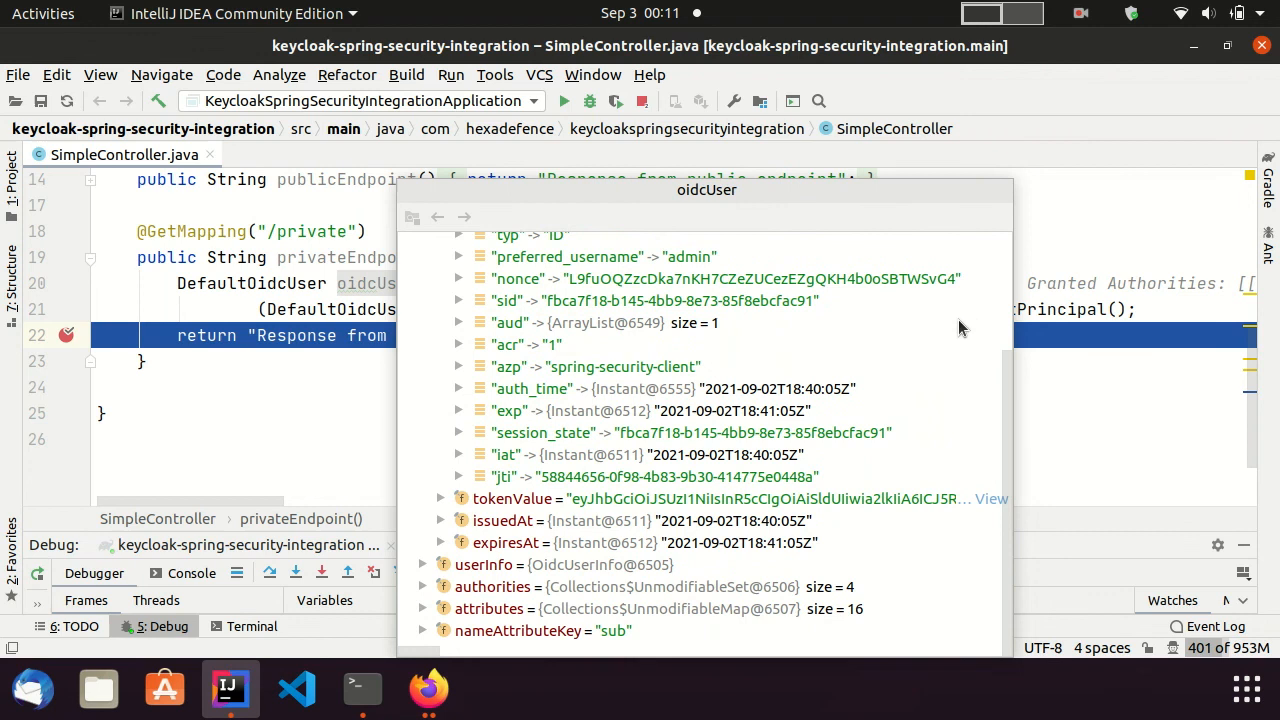
{"action": "scroll", "scroll_direction": "up", "scroll_amount": 3}
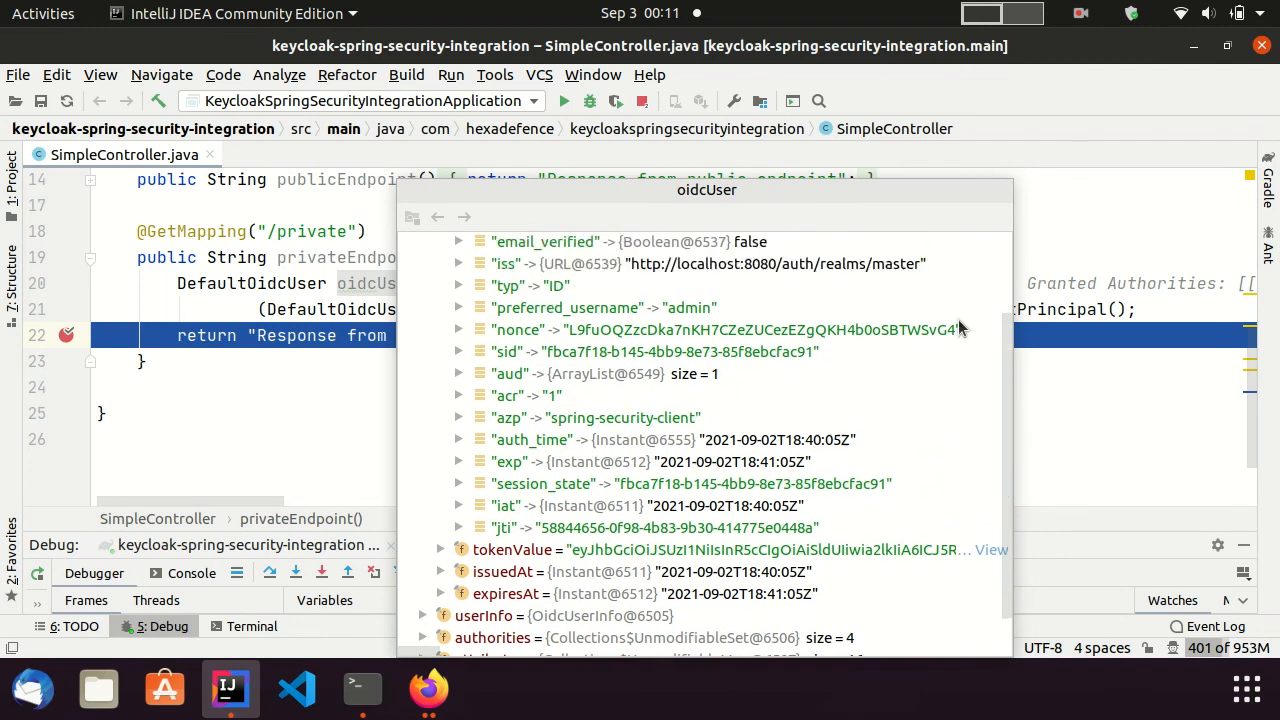
{"action": "scroll", "scroll_direction": "up", "scroll_amount": 3}
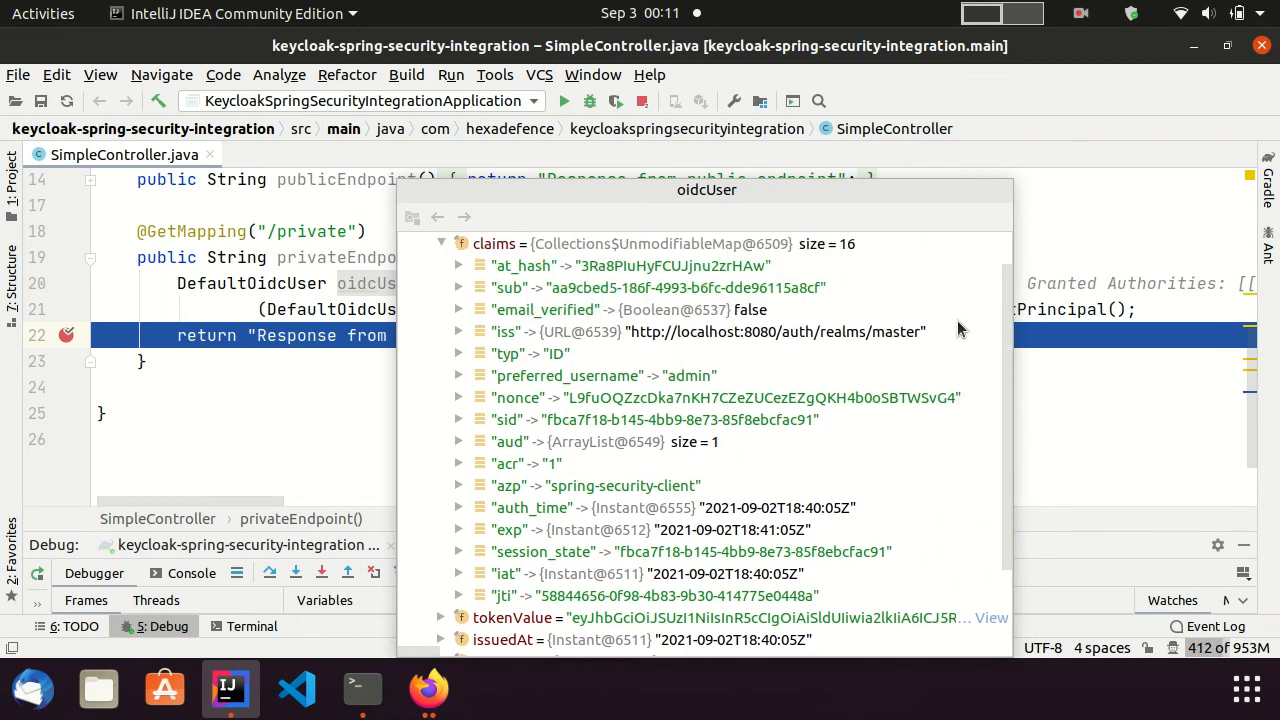